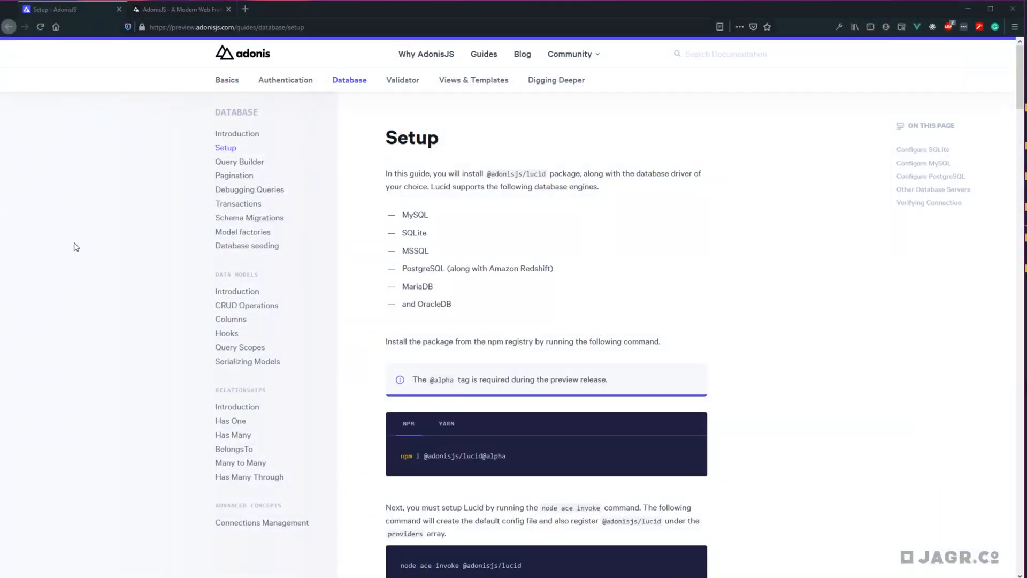
mouse_move(537, 306)
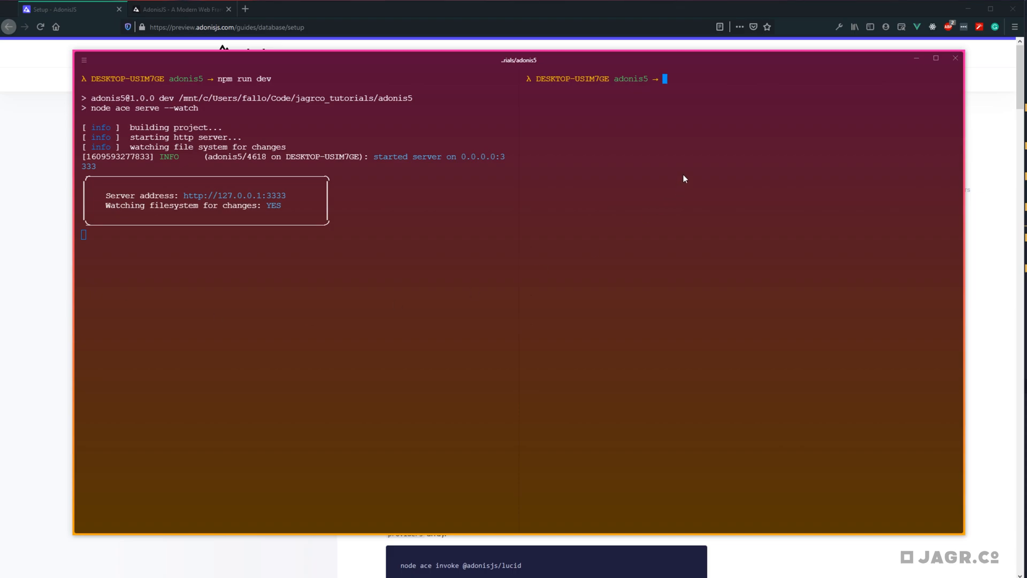
type("npm")
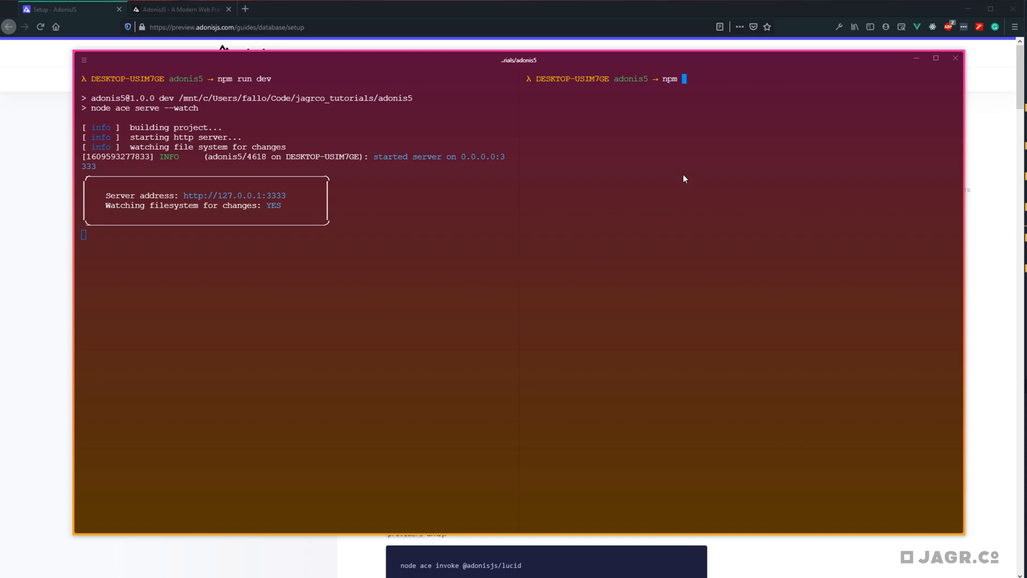
type("i @adonisj")
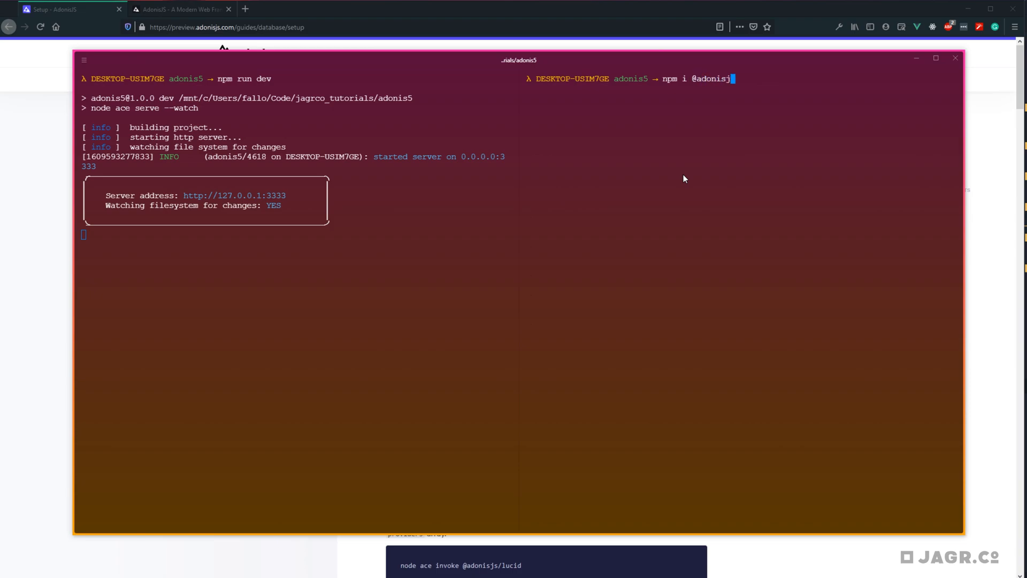
type("/lucid")
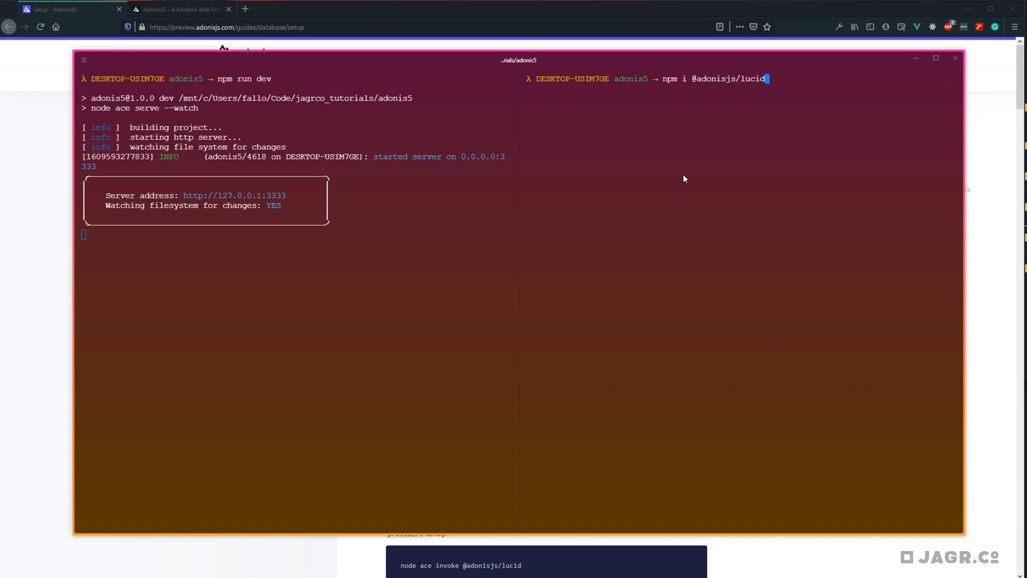
type("@alpha")
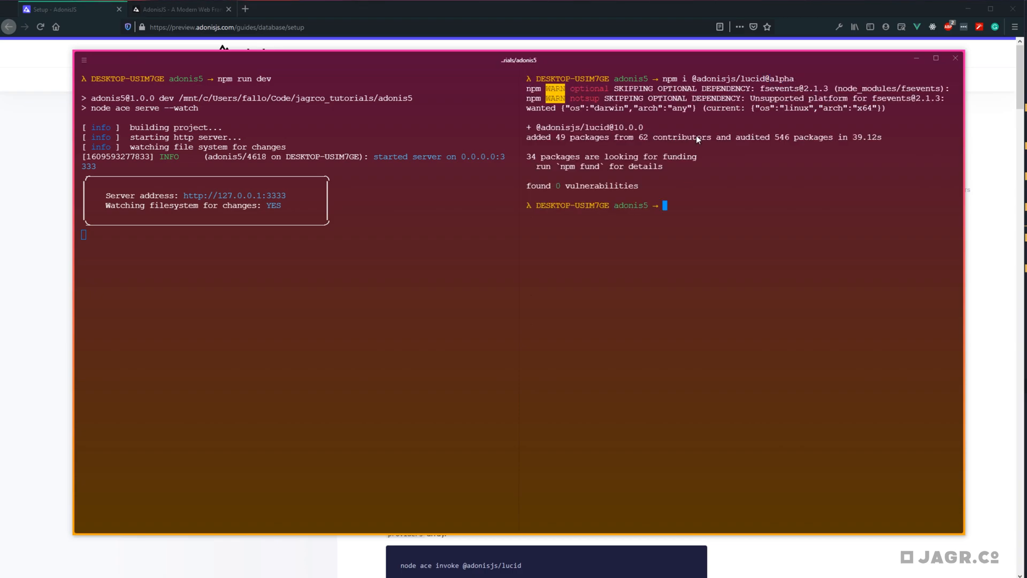
mouse_move(725, 177)
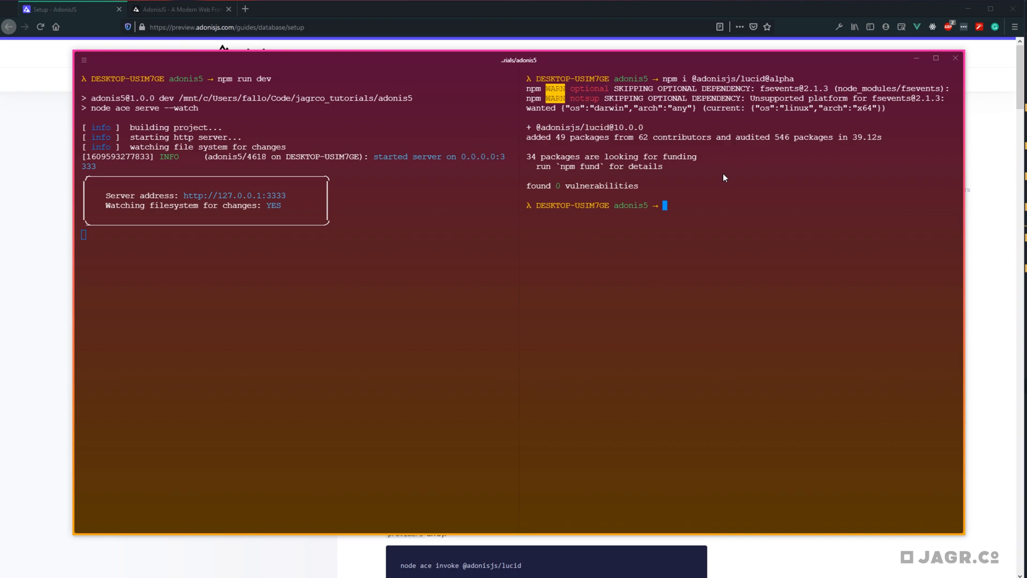
mouse_move(714, 178)
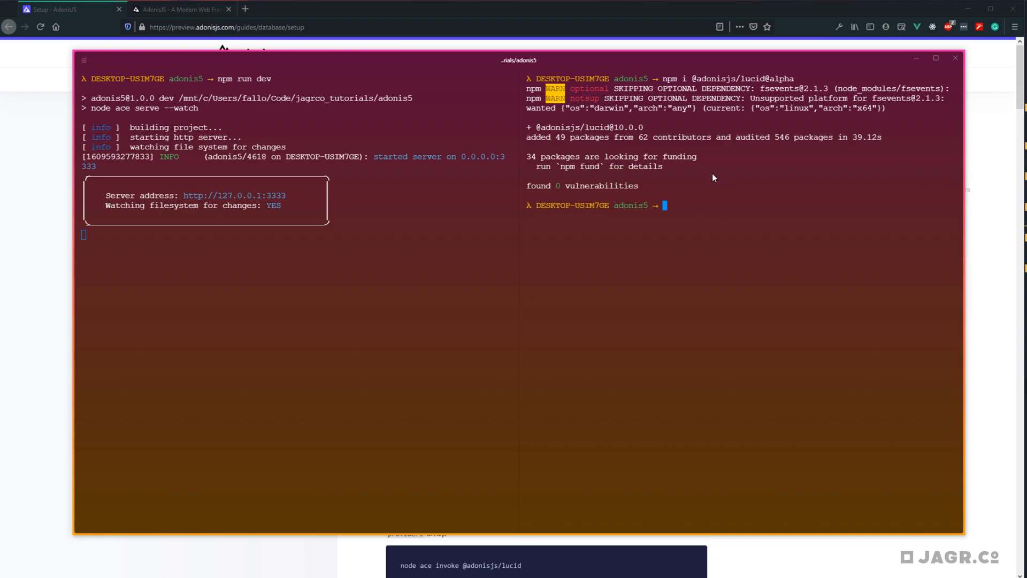
type("node")
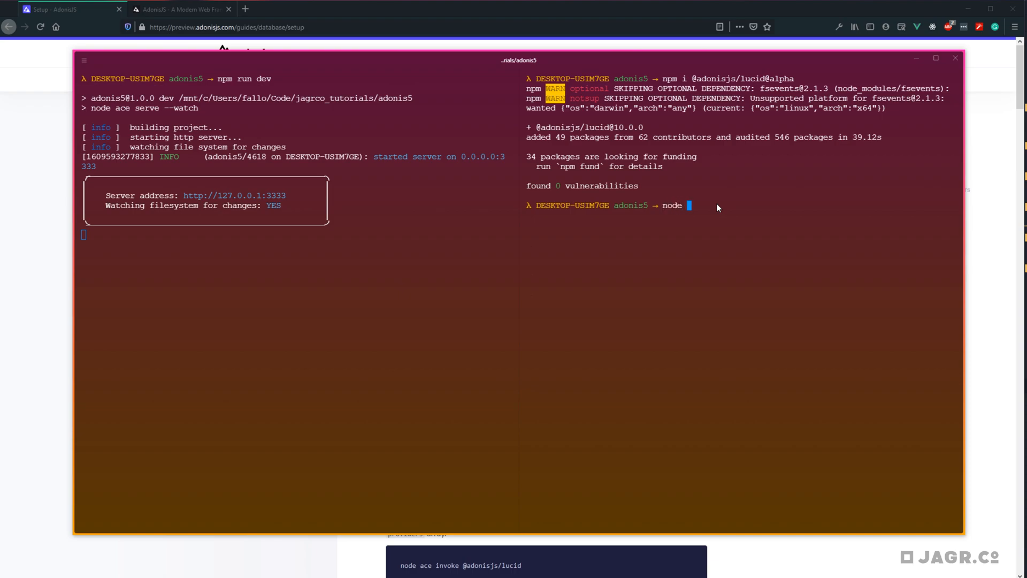
type("ace invoke @")
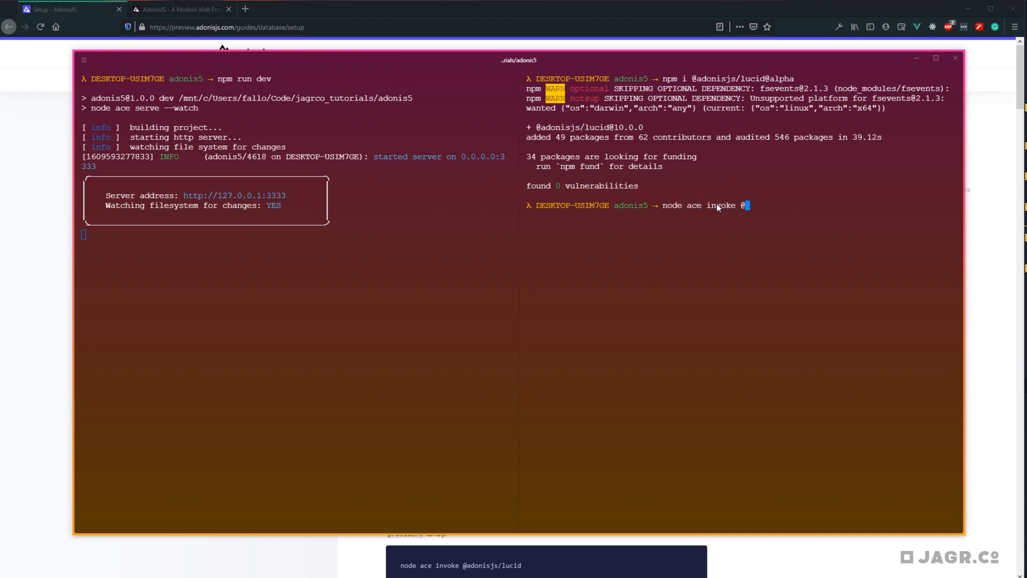
type("adonisjs/")
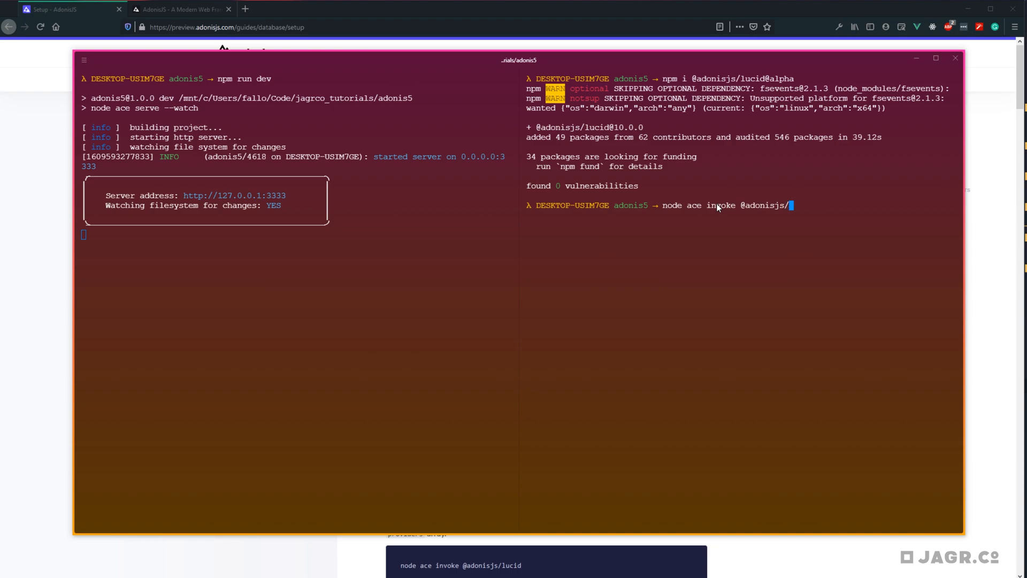
key("Return")
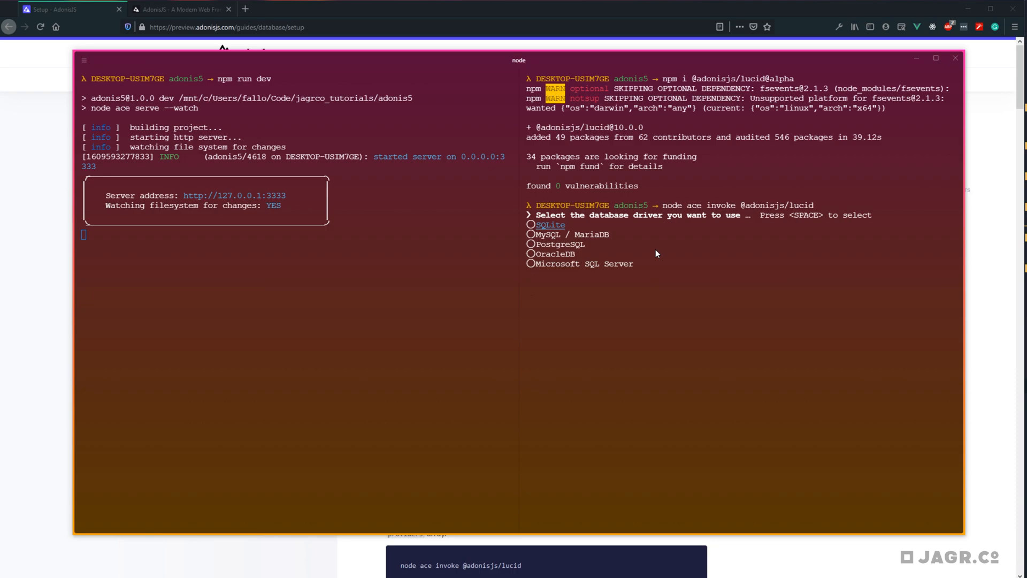
key("down")
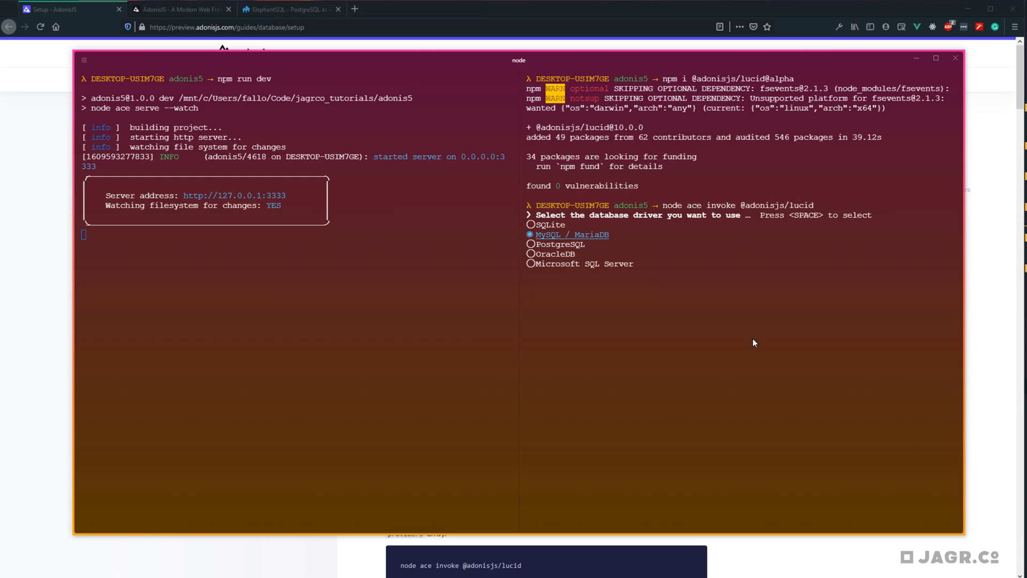
mouse_move(706, 323)
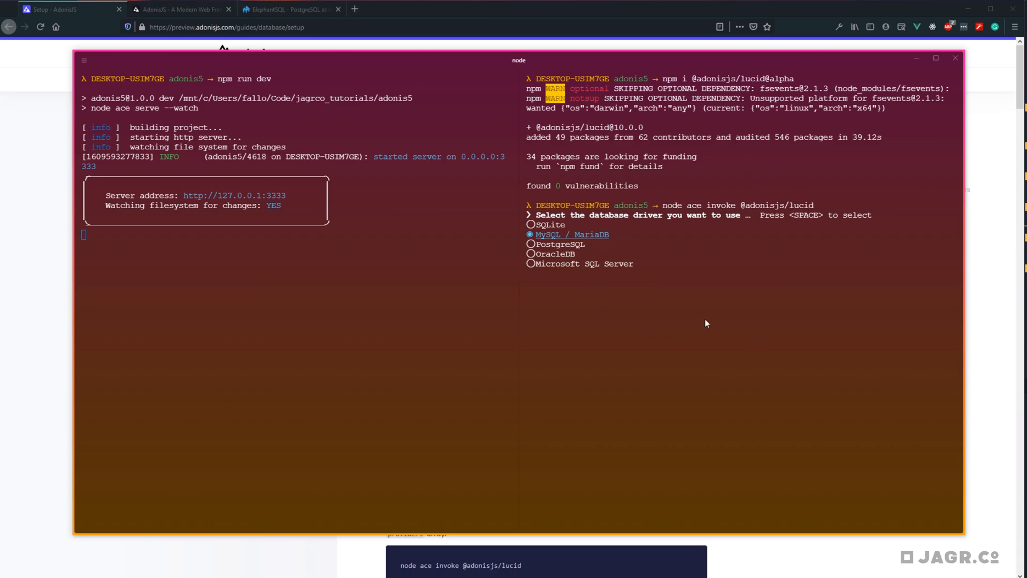
mouse_move(757, 269)
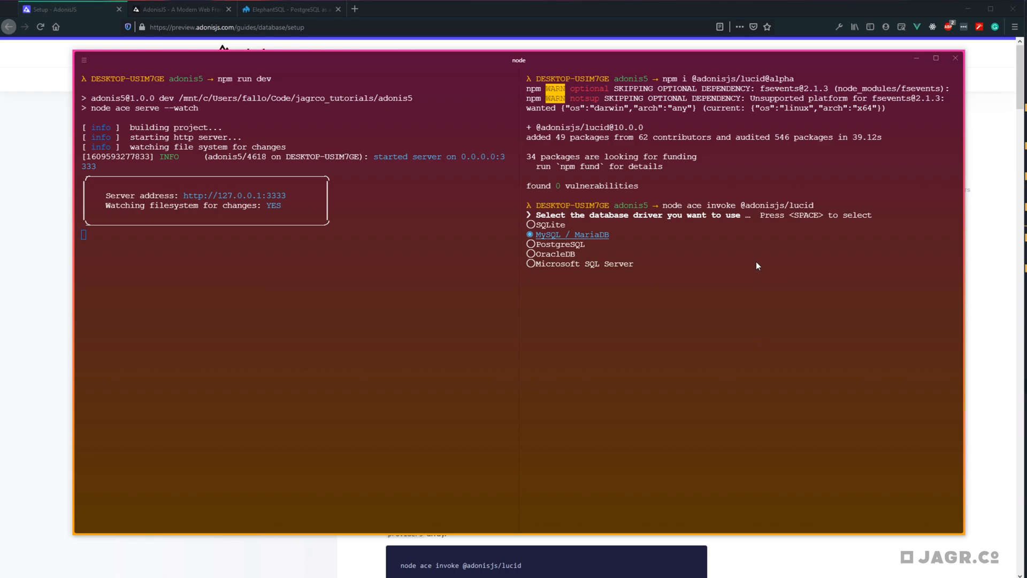
mouse_move(377, 238)
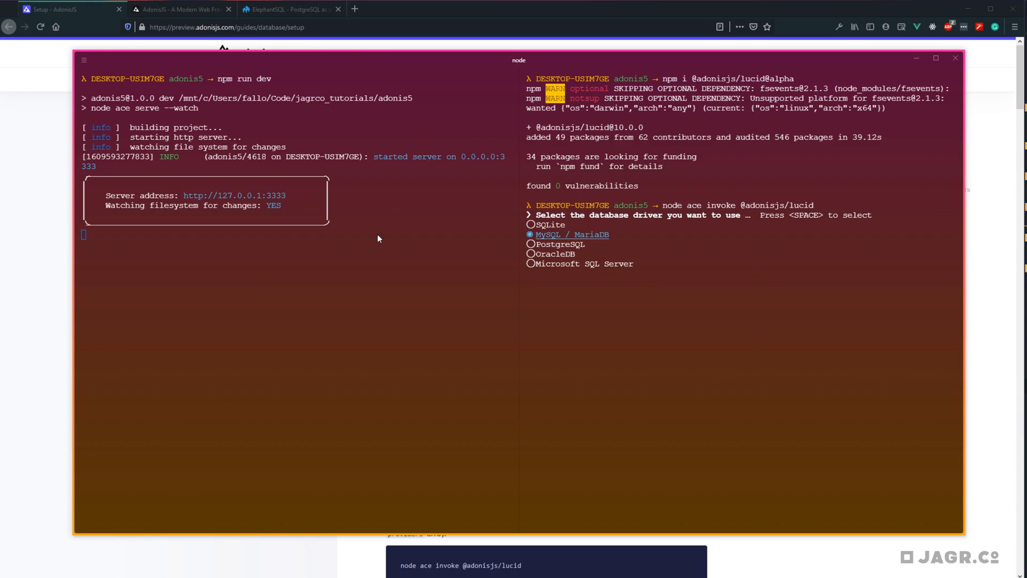
- View the ElephantSQL PostgreSQL hosting page, then close it
left_click(288, 9)
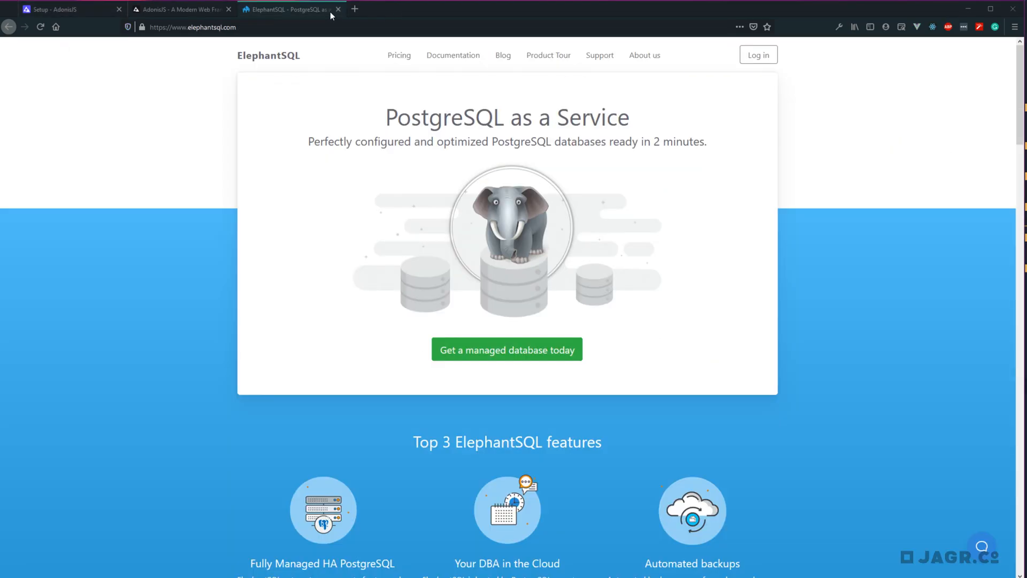
mouse_move(706, 347)
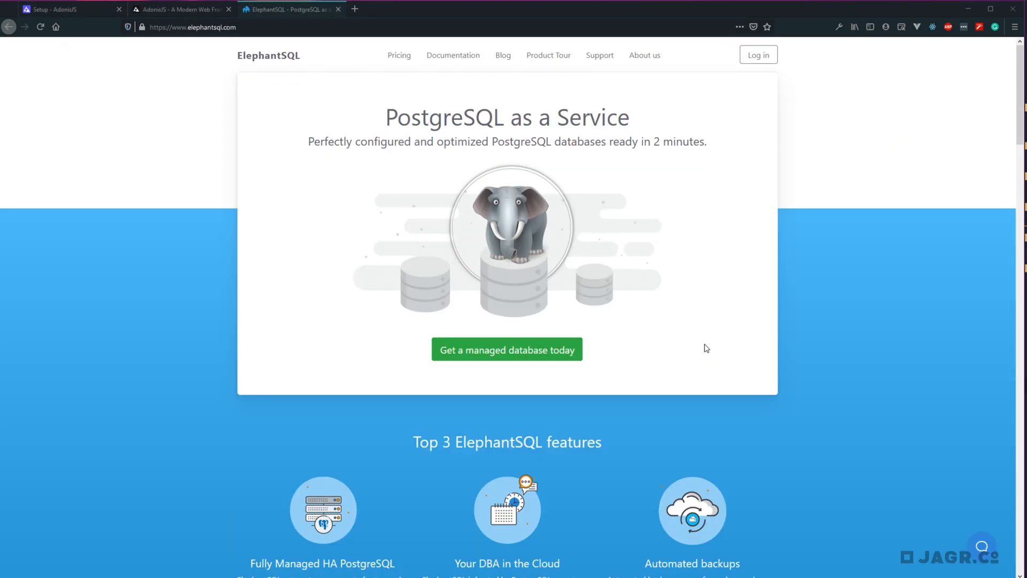
mouse_move(426, 99)
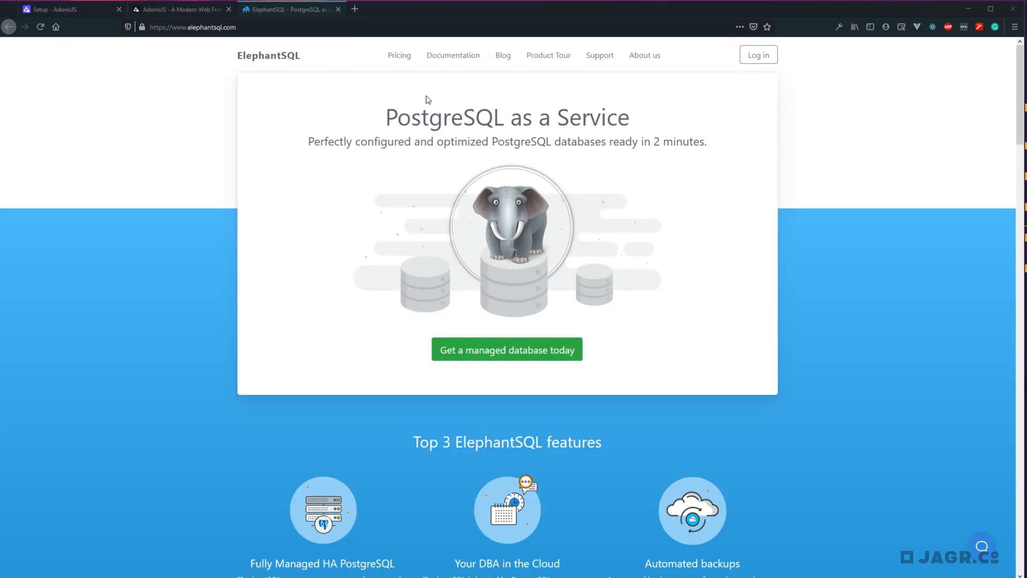
left_click(399, 55)
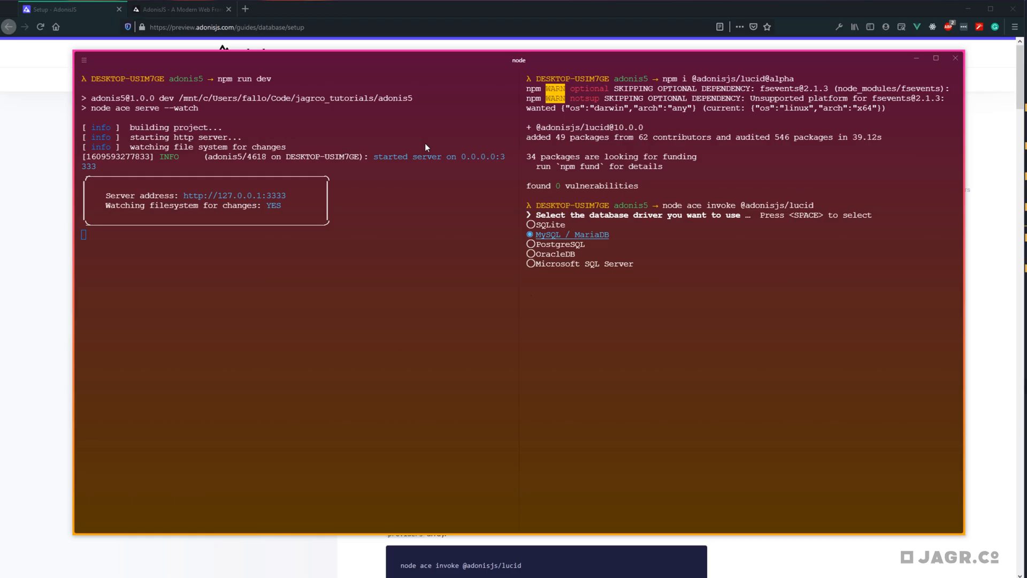
- Confirm the MySQL driver and review the printed env.ts validation instructions
key("Return")
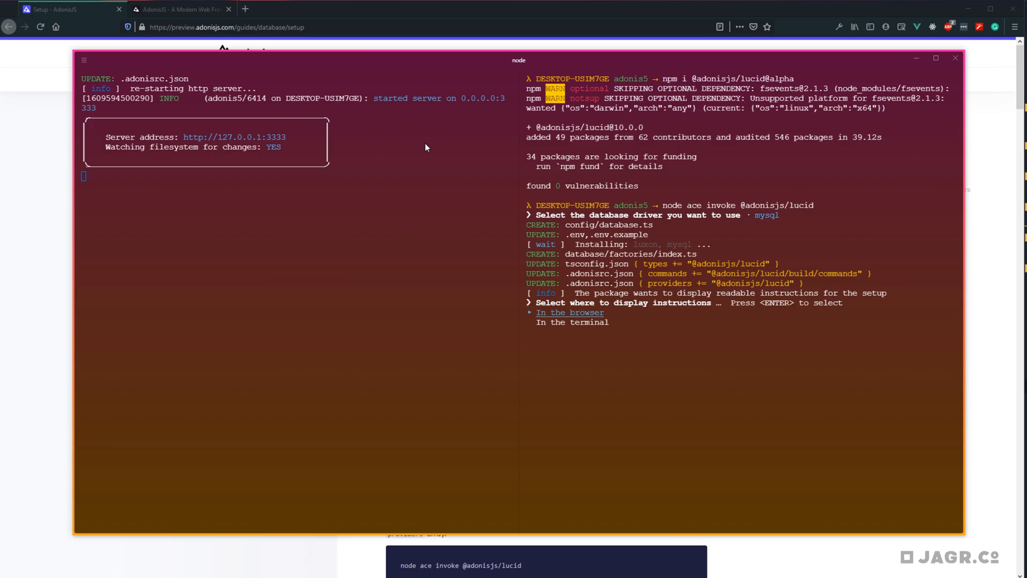
key("Down")
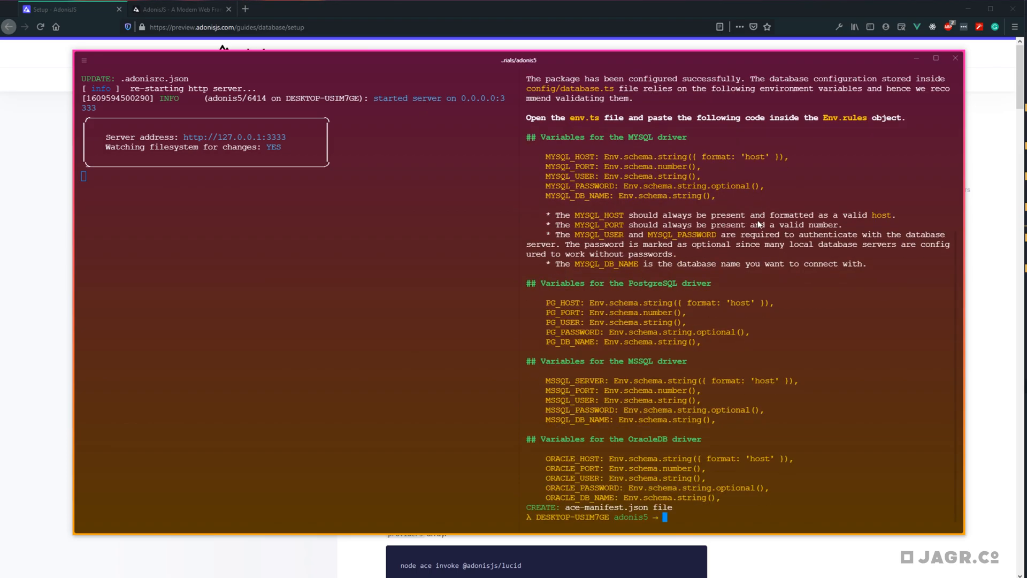
mouse_move(724, 178)
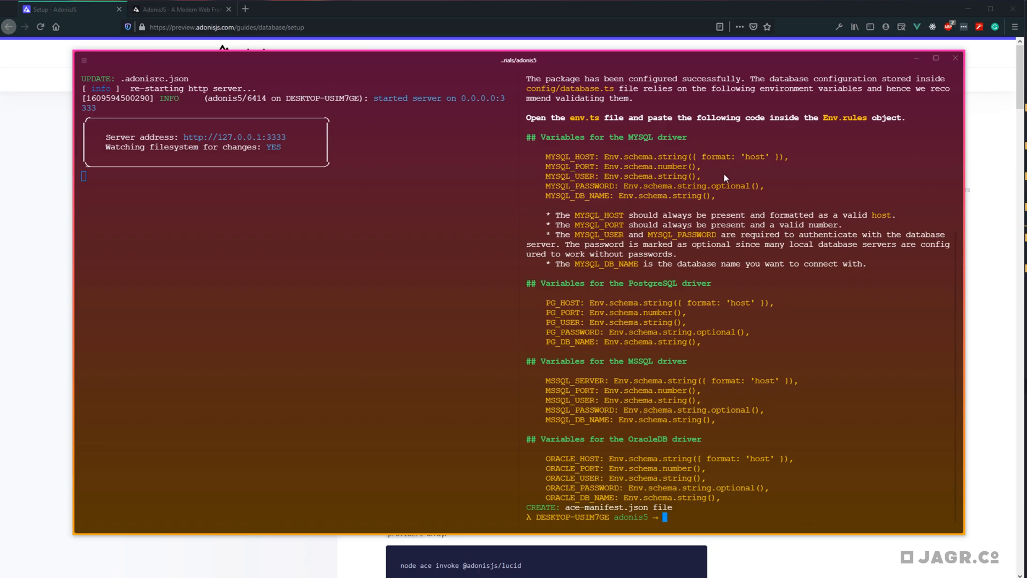
mouse_move(718, 205)
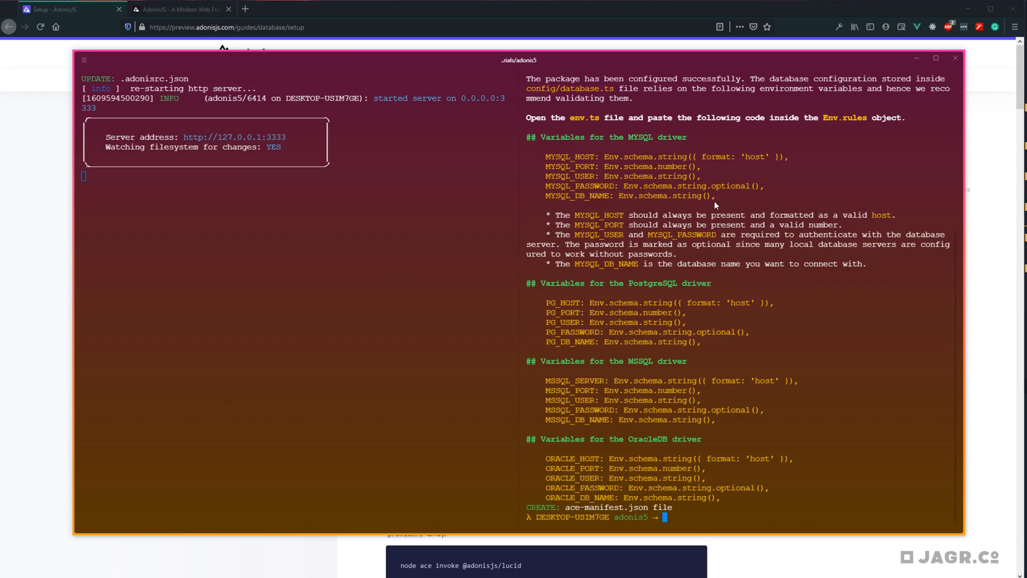
mouse_move(732, 201)
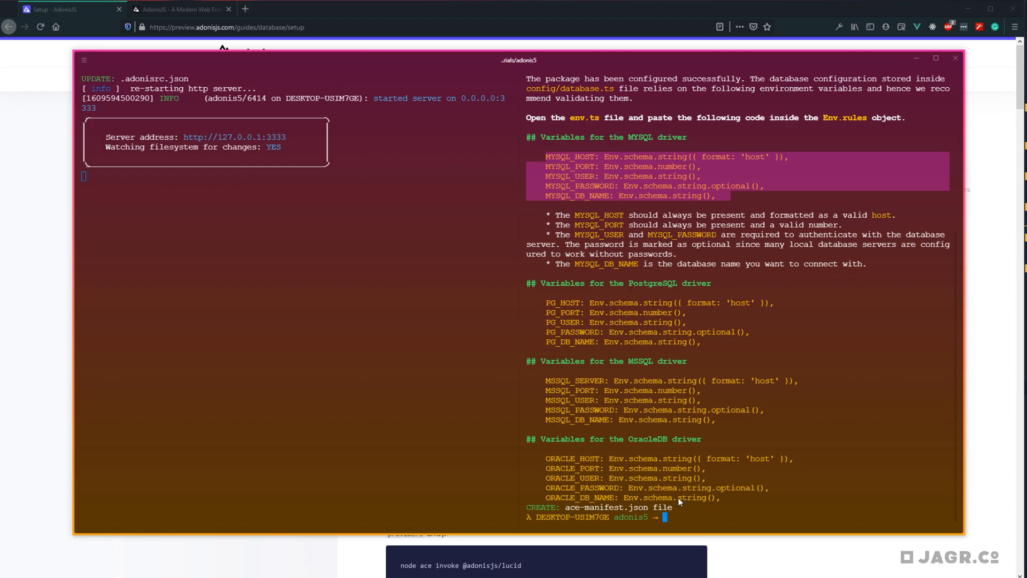
mouse_move(686, 446)
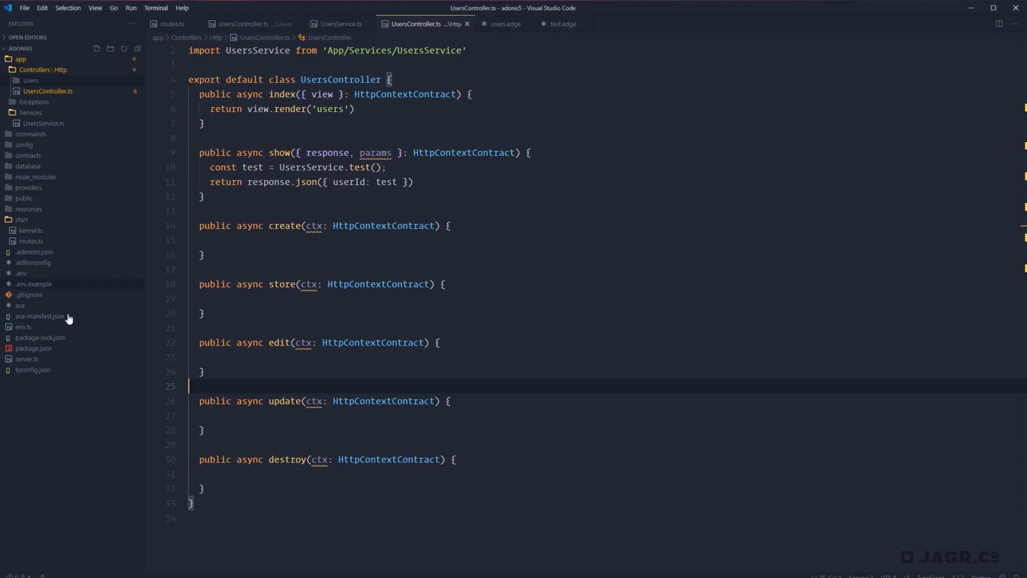
- Add MYSQL host, port, user, password and database rules to env.ts, save, and open .env
left_click(24, 326)
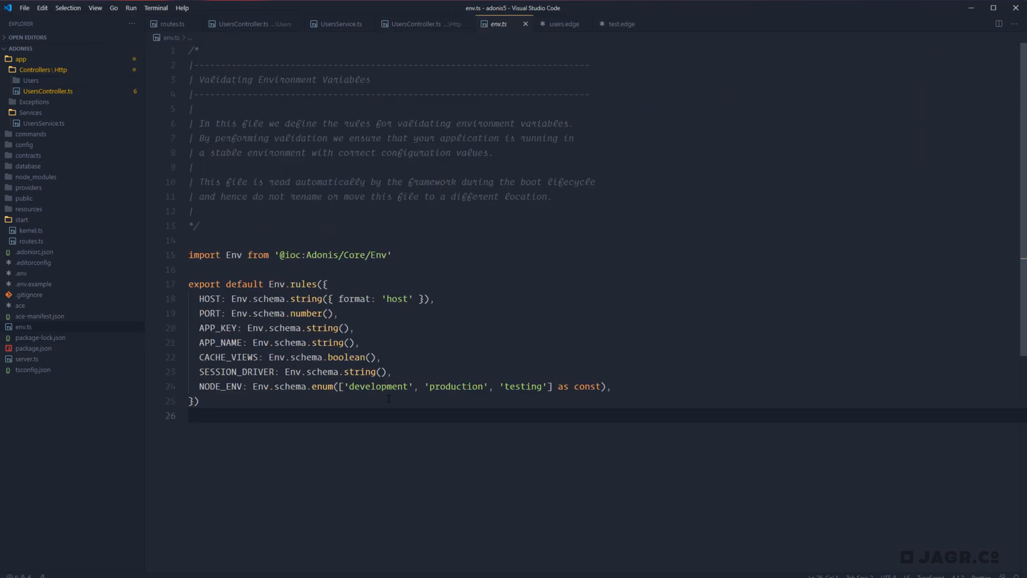
key("enter")
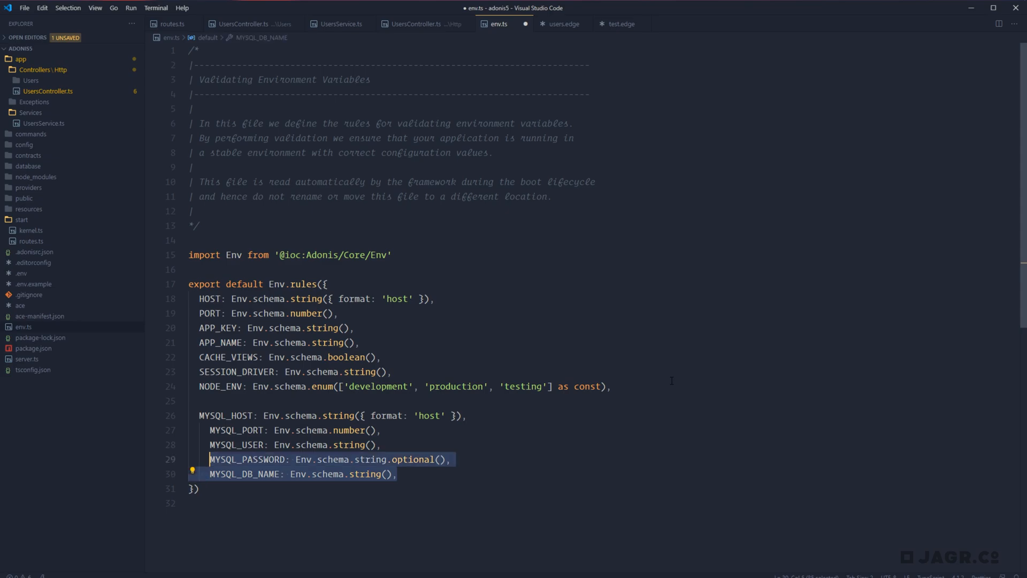
key("ctrl+s")
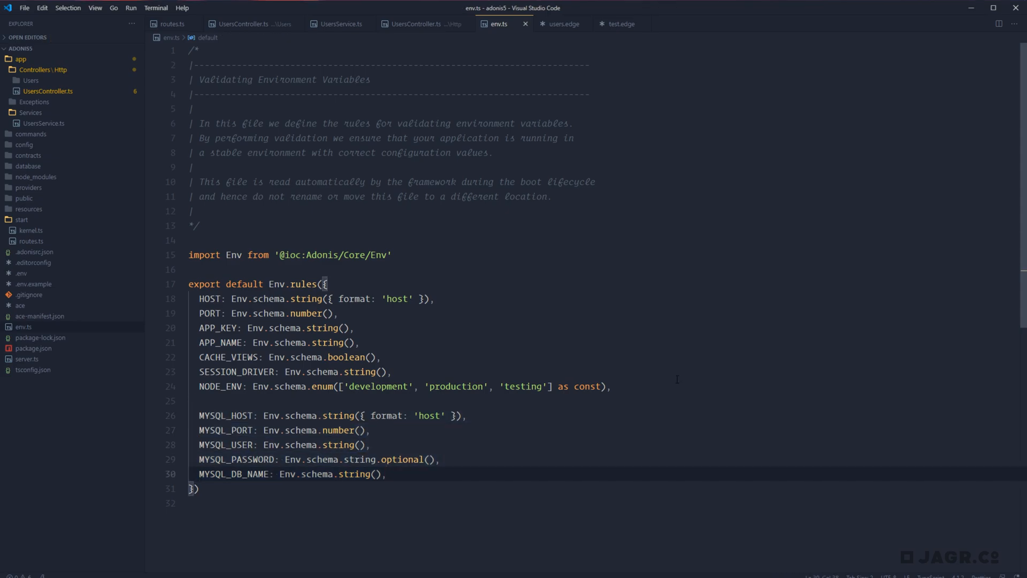
mouse_move(77, 291)
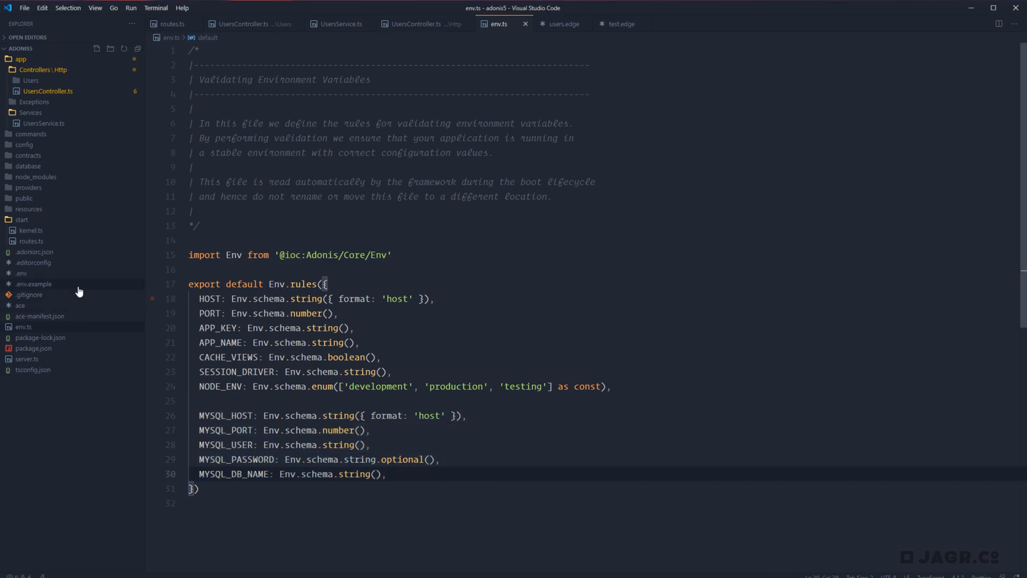
left_click(21, 274)
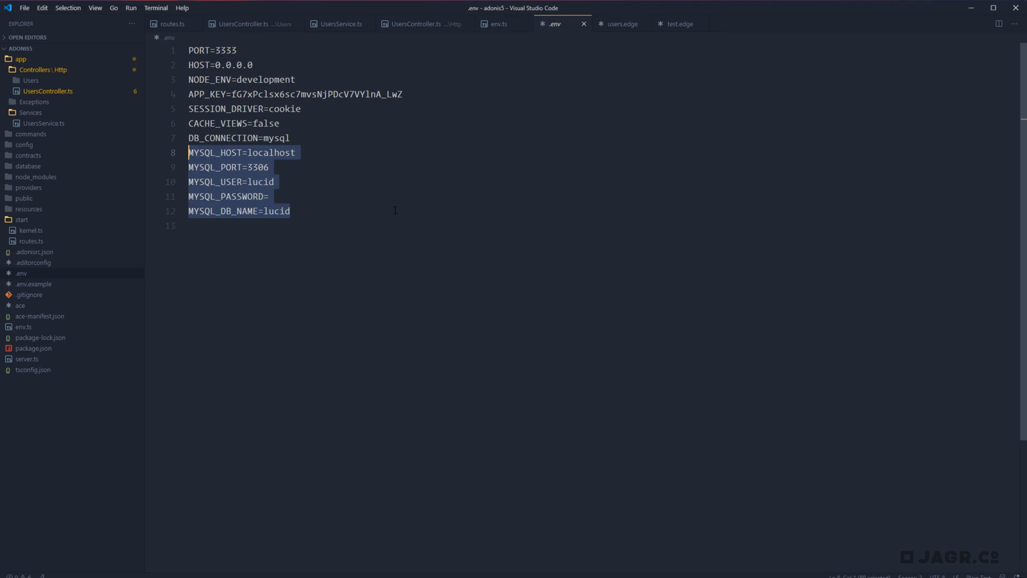
- Deselect the MySQL lines in .env to review the connection values
left_click(23, 326)
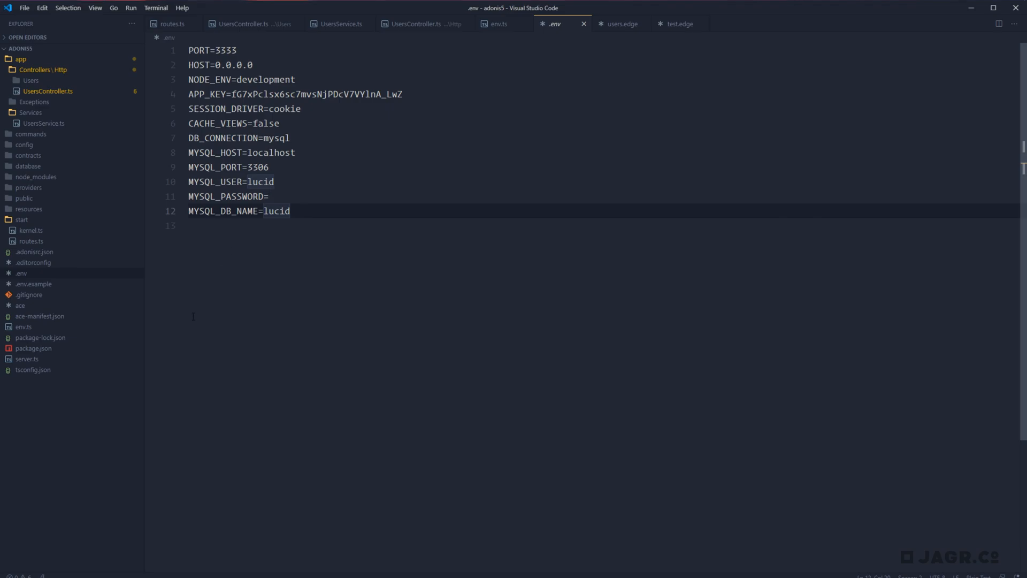
mouse_move(313, 124)
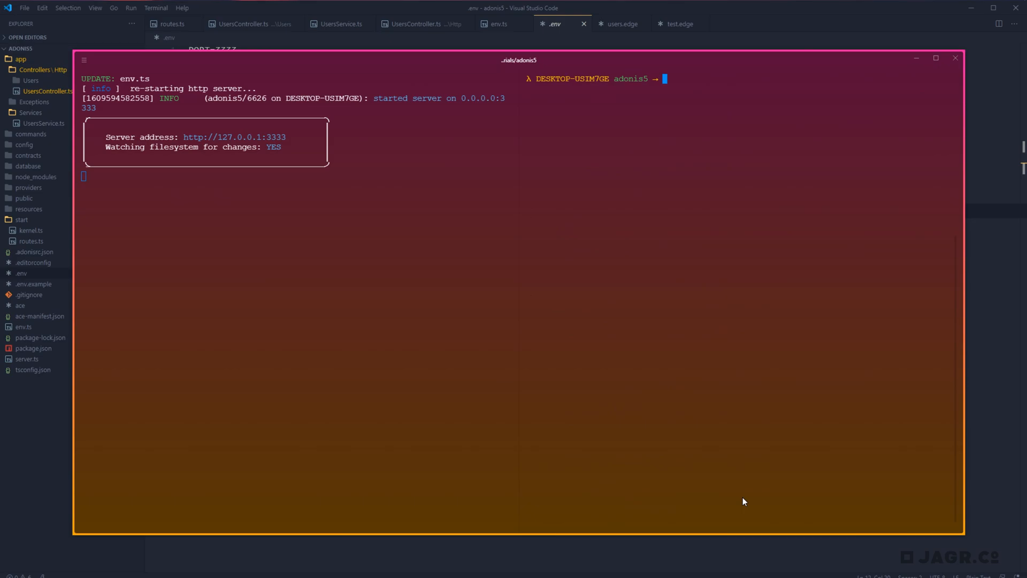
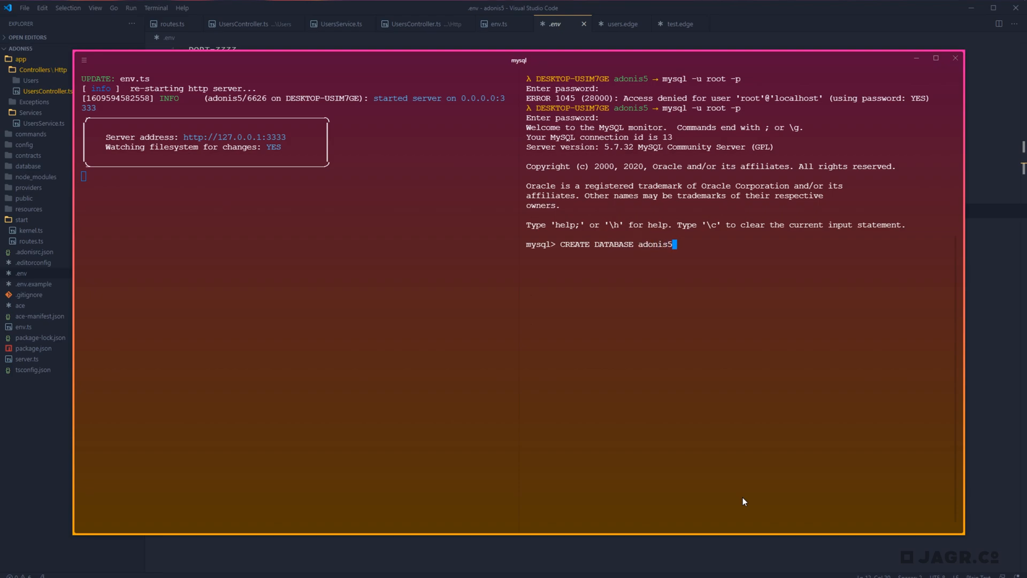
- Log into MySQL as root, create the adonis5 database, and exit
key("Return")
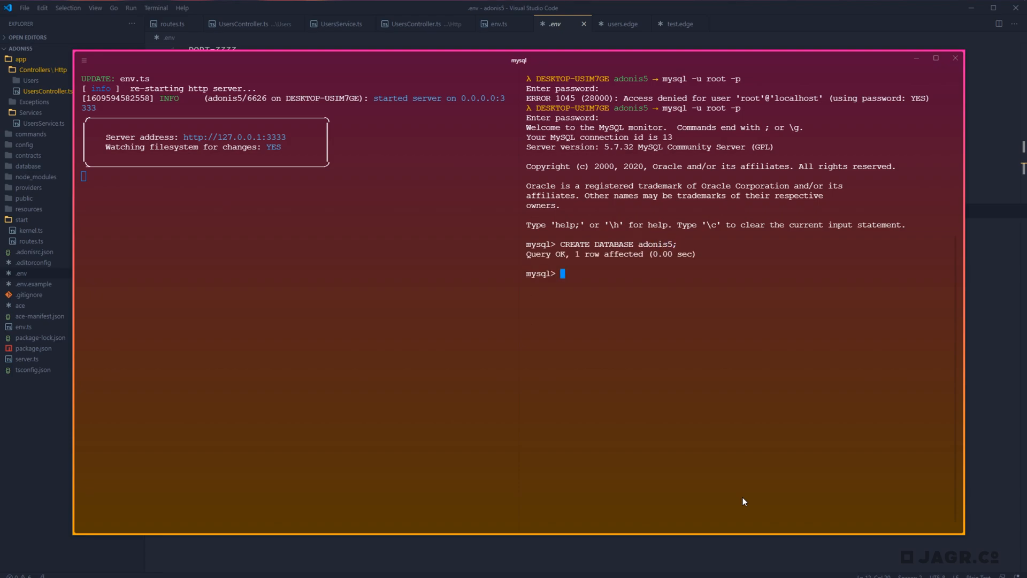
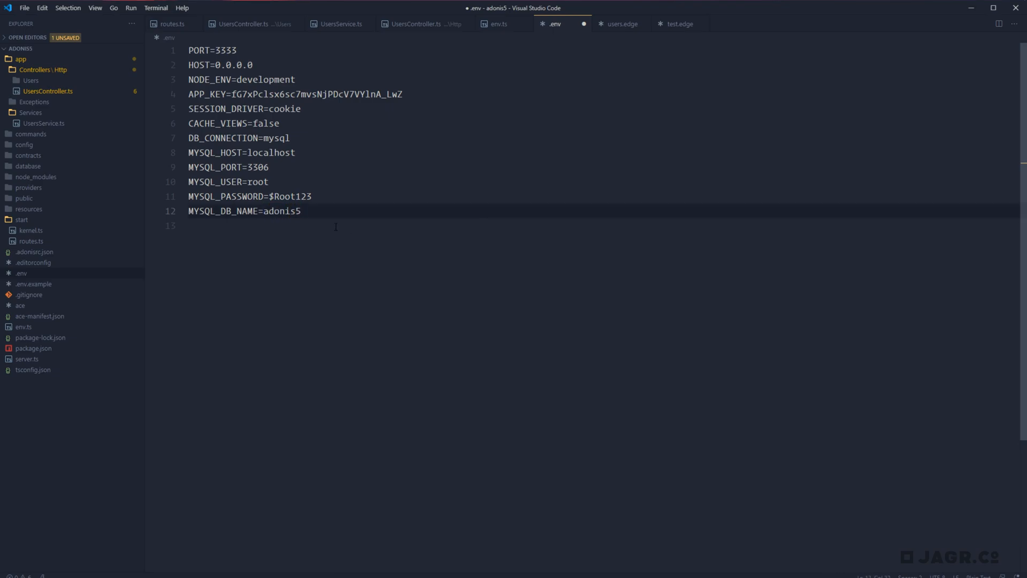
key("ctrl+s")
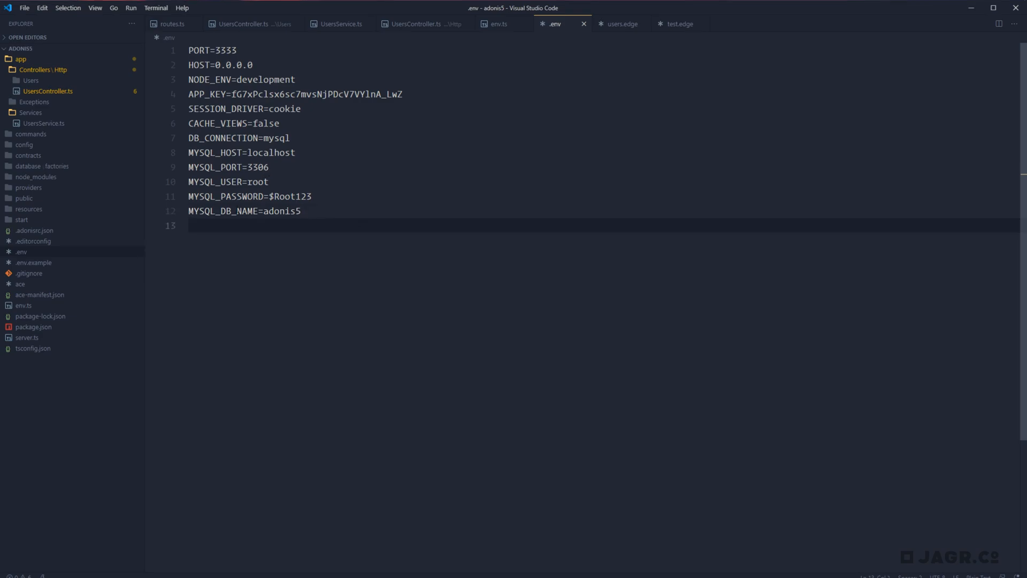
- Select the MySQL settings in .env and expand the config folder to show database.ts
left_click(302, 210)
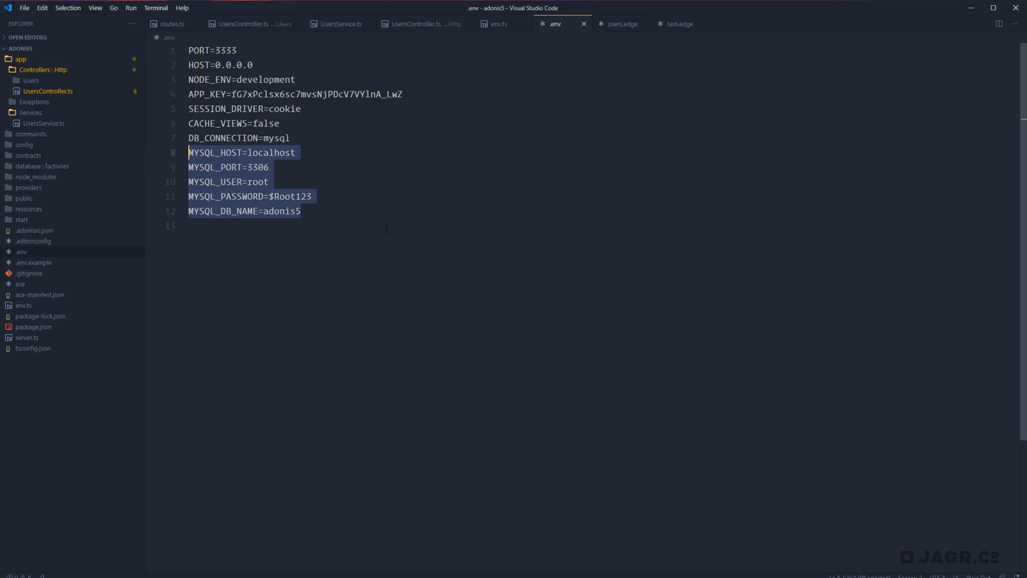
left_click(24, 144)
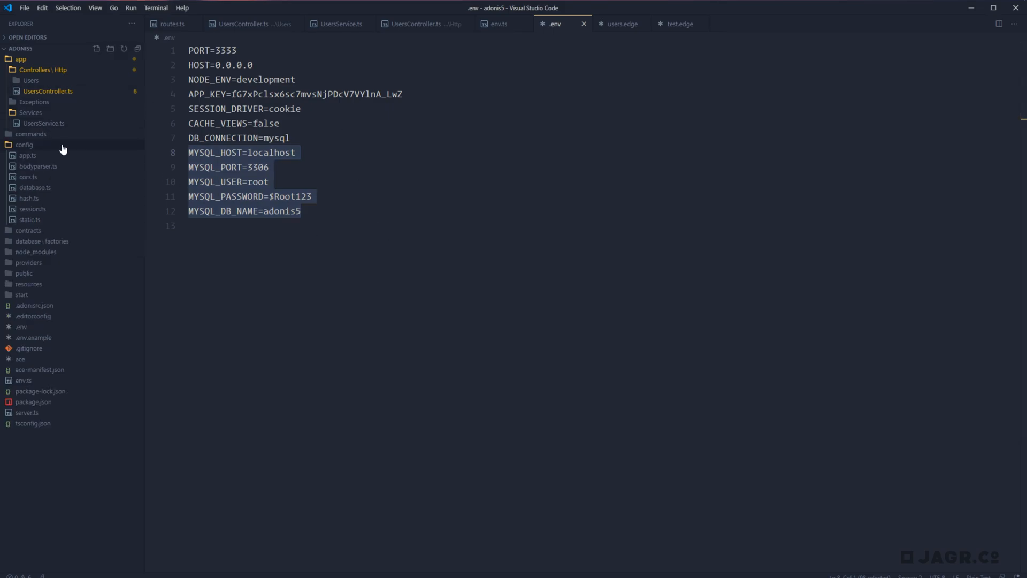
mouse_move(43, 196)
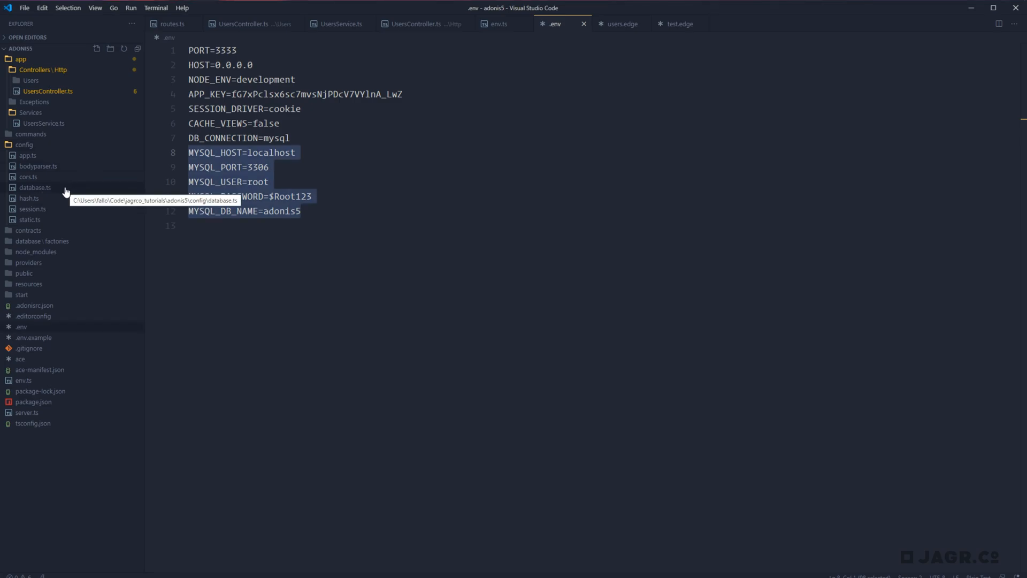
left_click(35, 187)
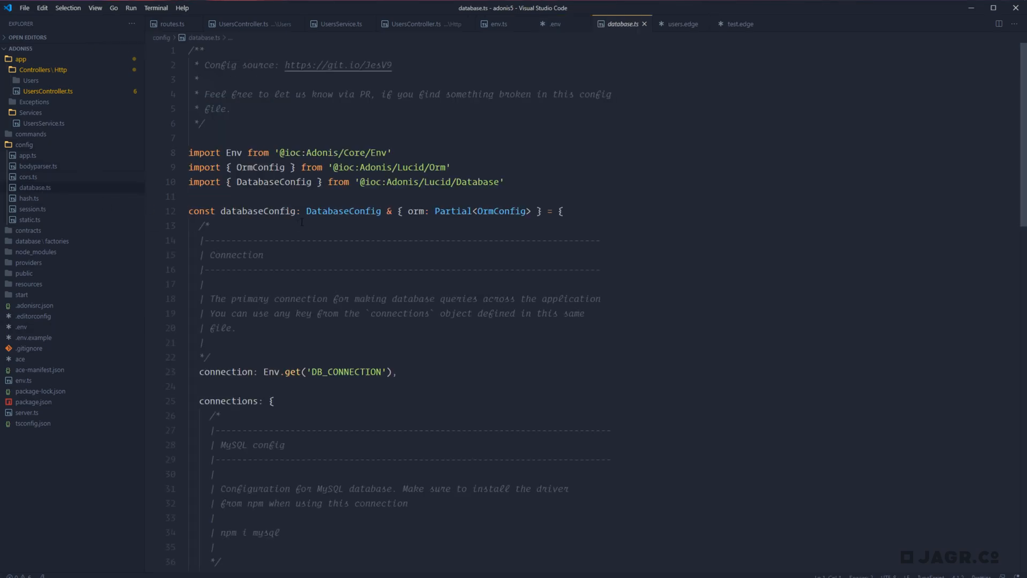
scroll("down", 3)
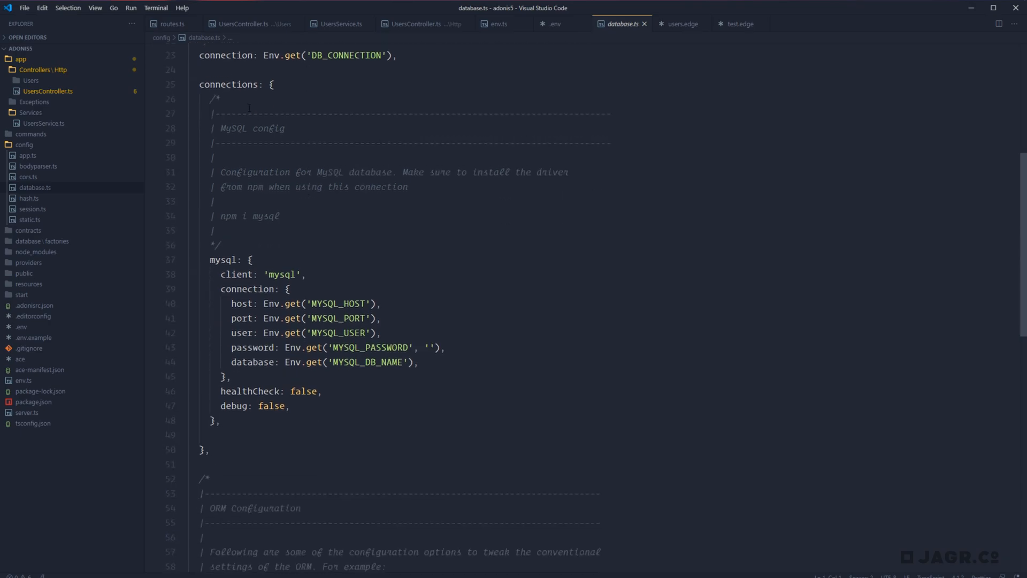
mouse_move(213, 260)
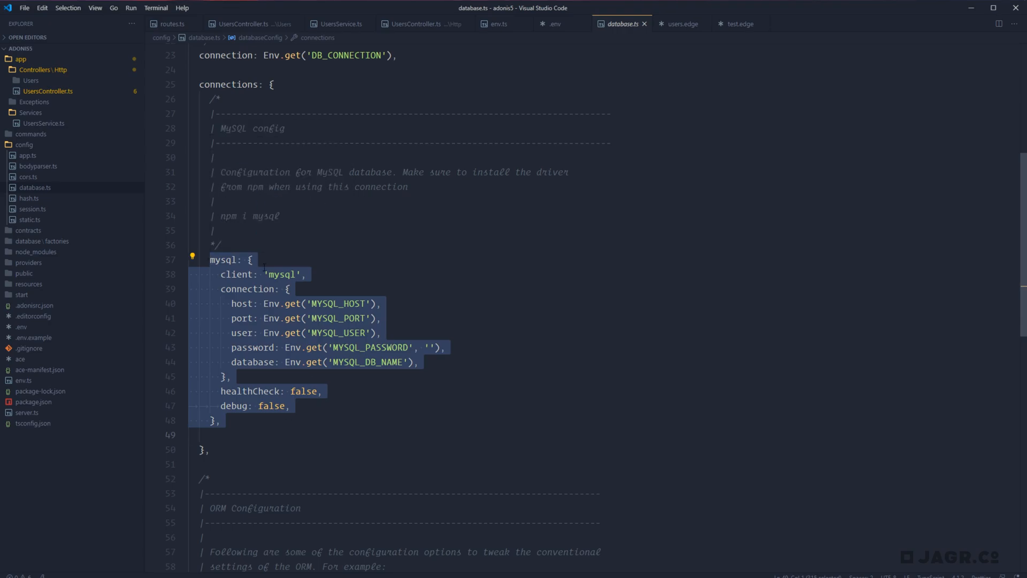
left_click(289, 288)
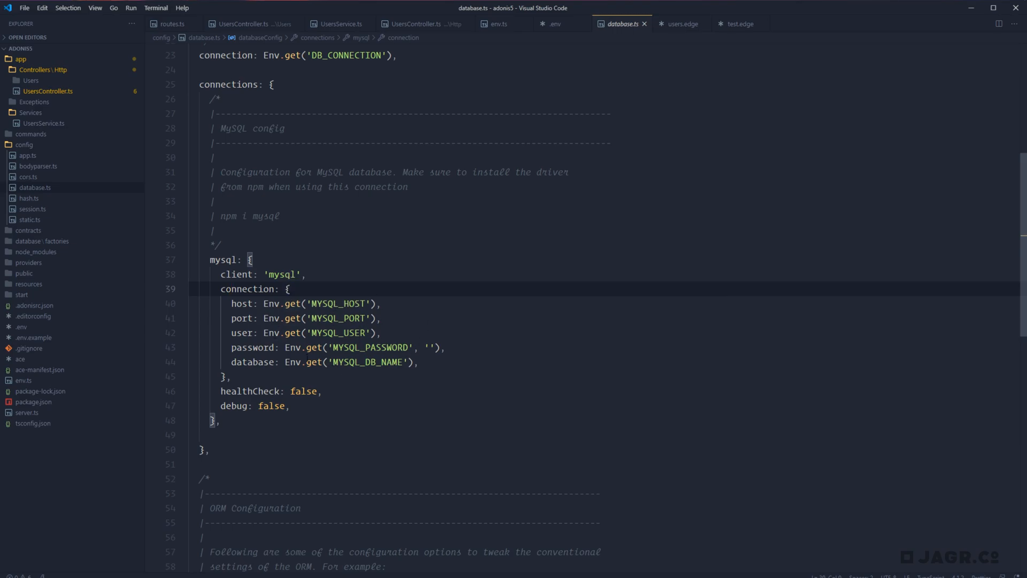
scroll("up", 3)
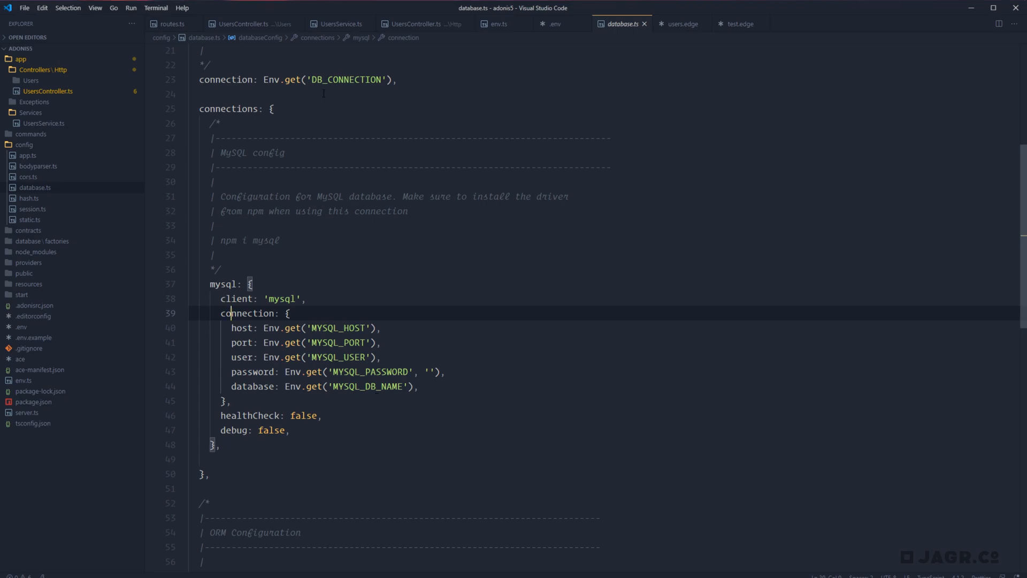
double_click(346, 79)
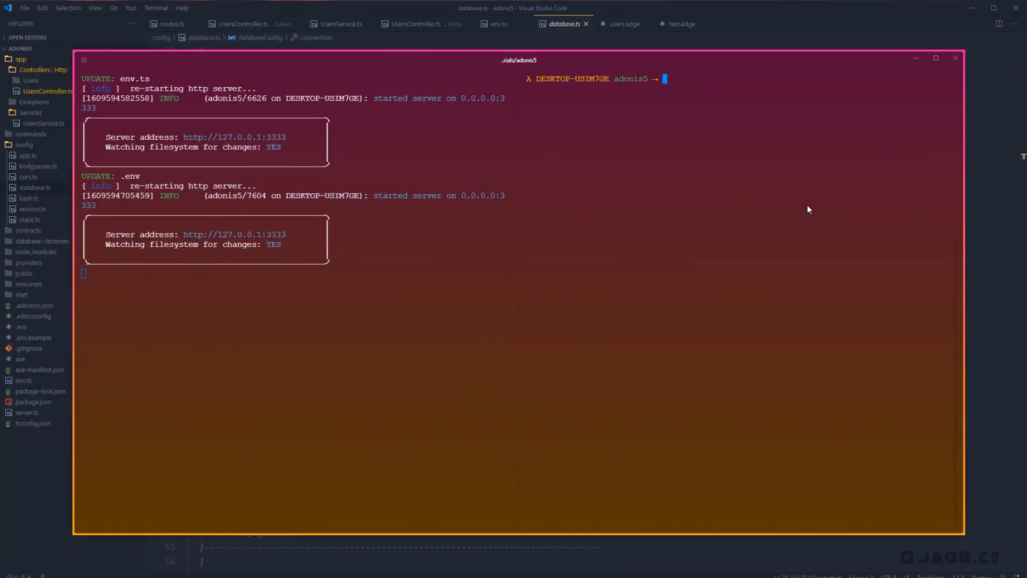
- Run node ace to list commands, including db, make:migration and make:model
type("node ace")
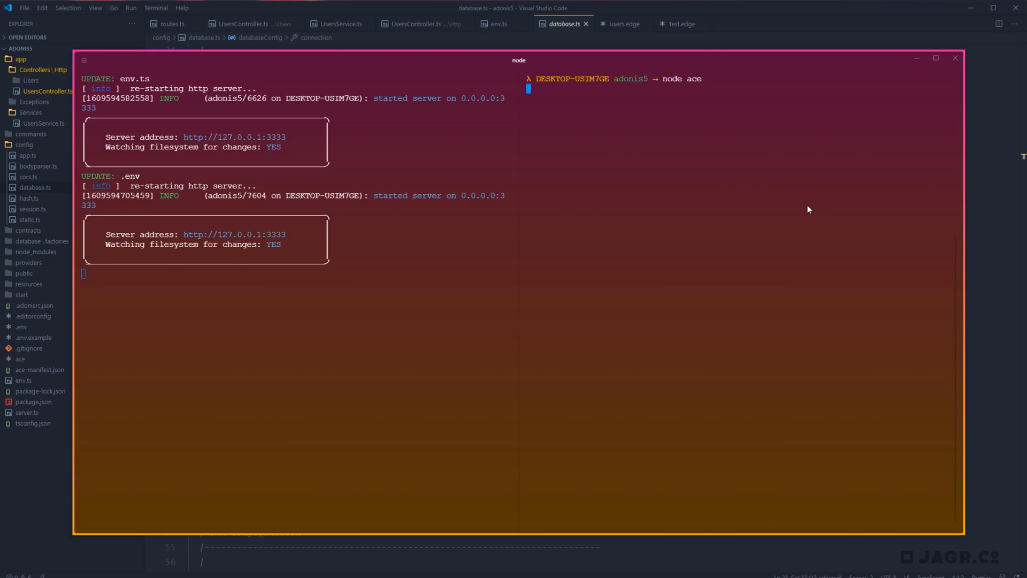
key("Return")
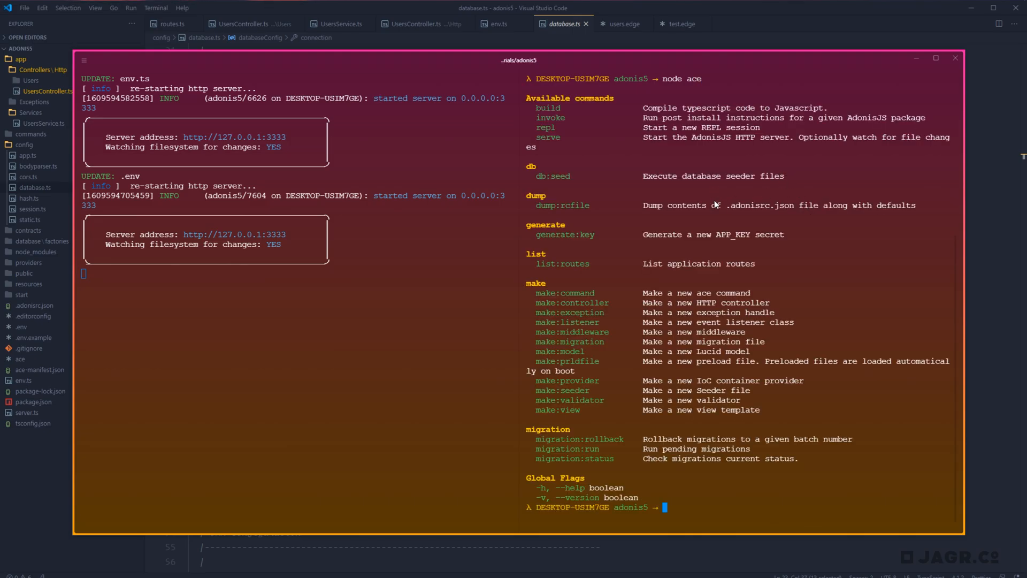
mouse_move(644, 386)
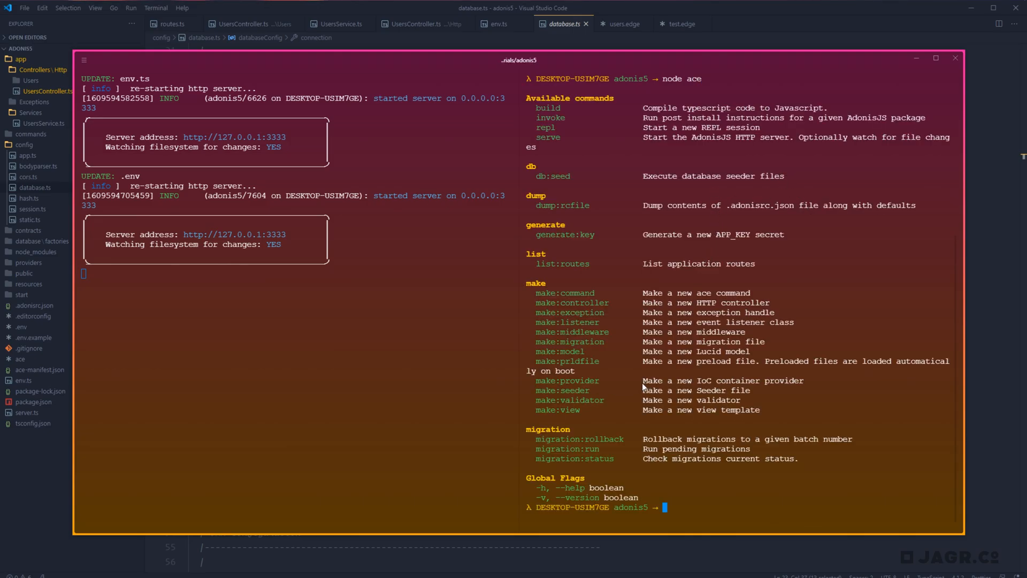
mouse_move(550, 288)
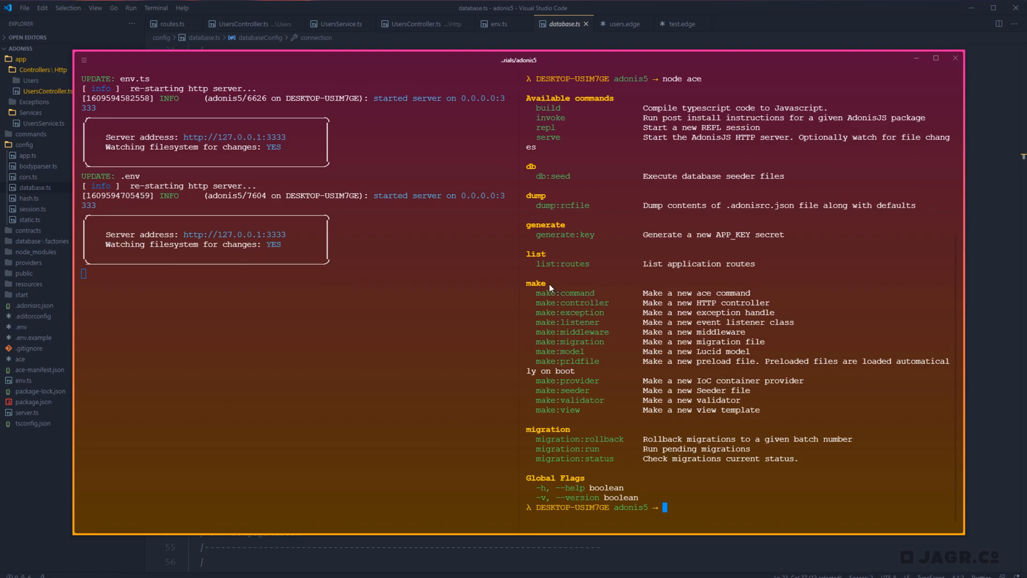
mouse_move(545, 363)
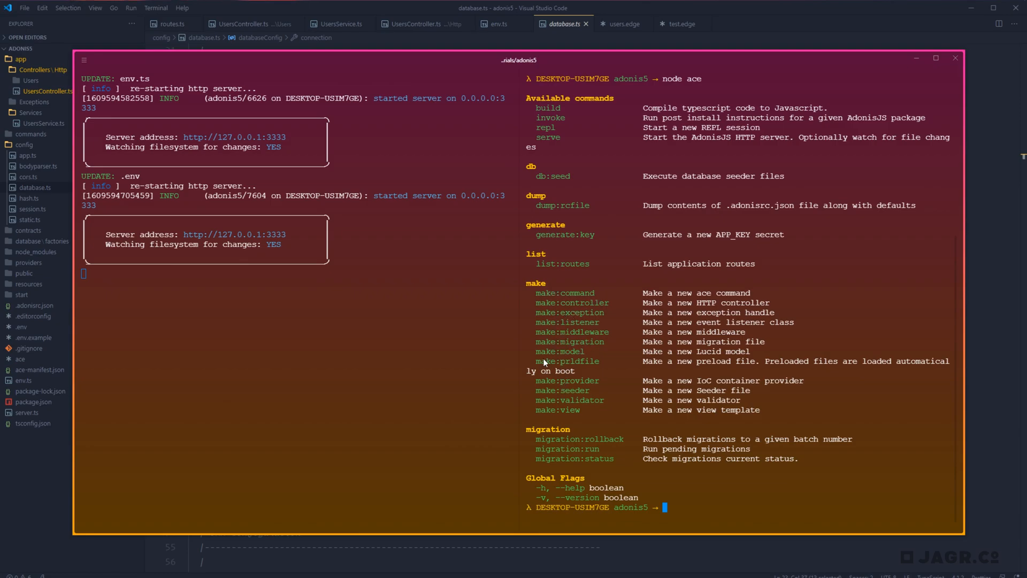
mouse_move(592, 402)
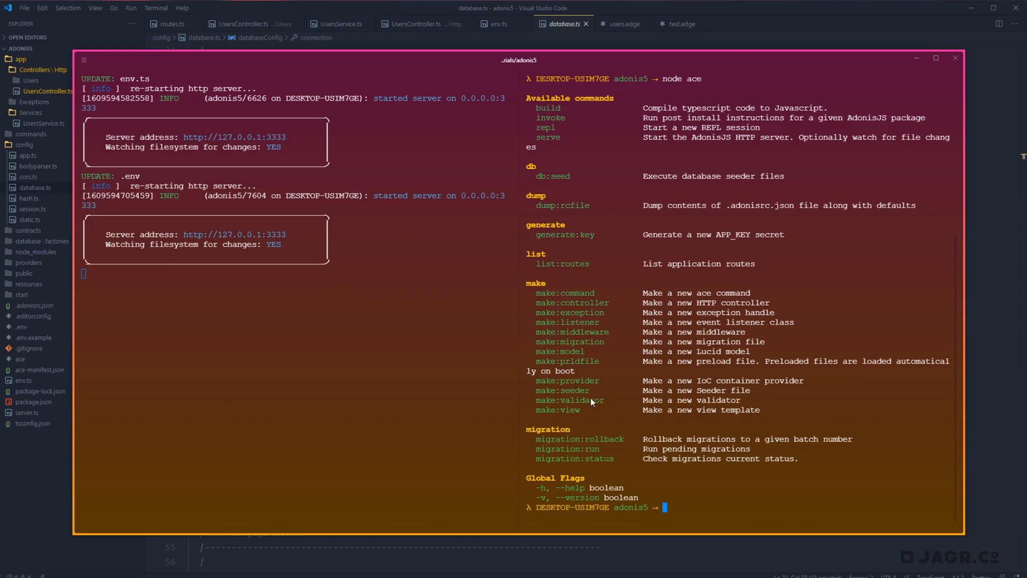
mouse_move(608, 392)
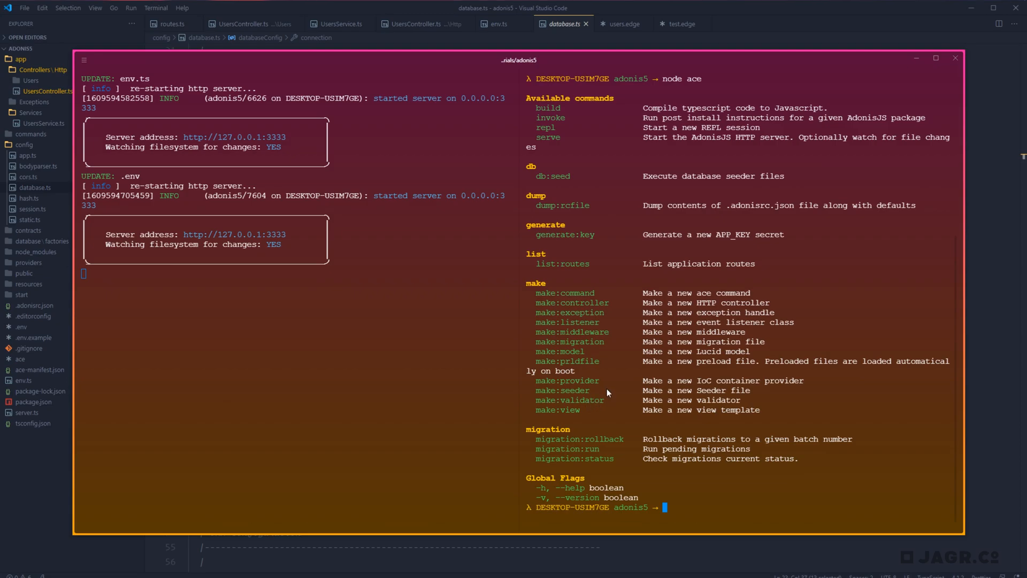
mouse_move(595, 341)
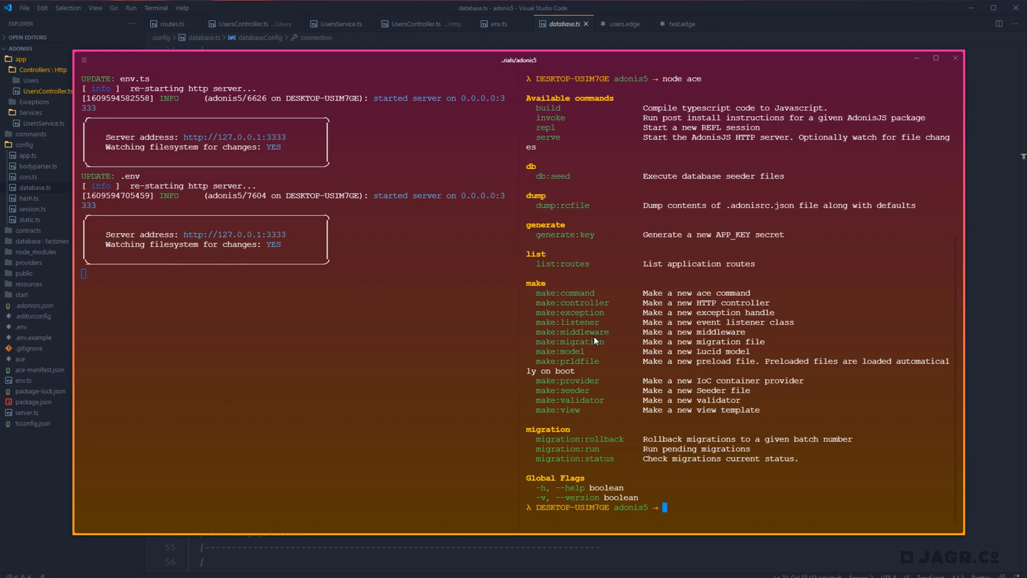
mouse_move(599, 336)
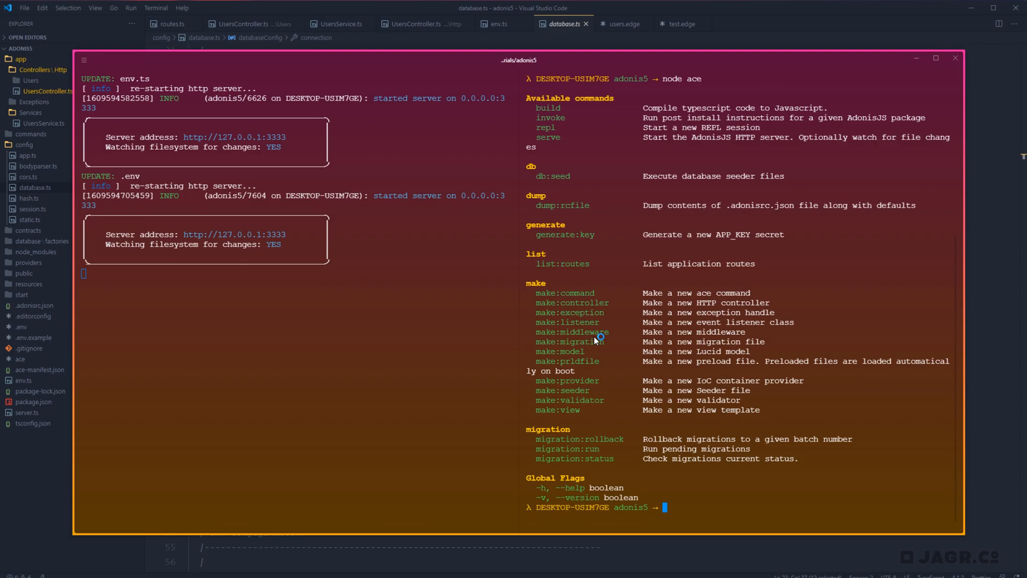
mouse_move(596, 341)
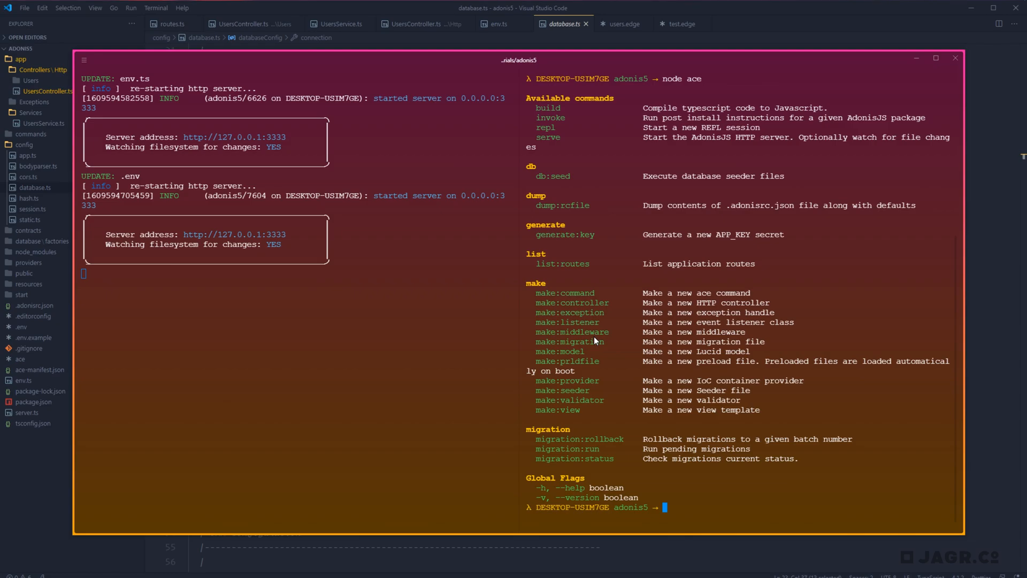
mouse_move(637, 360)
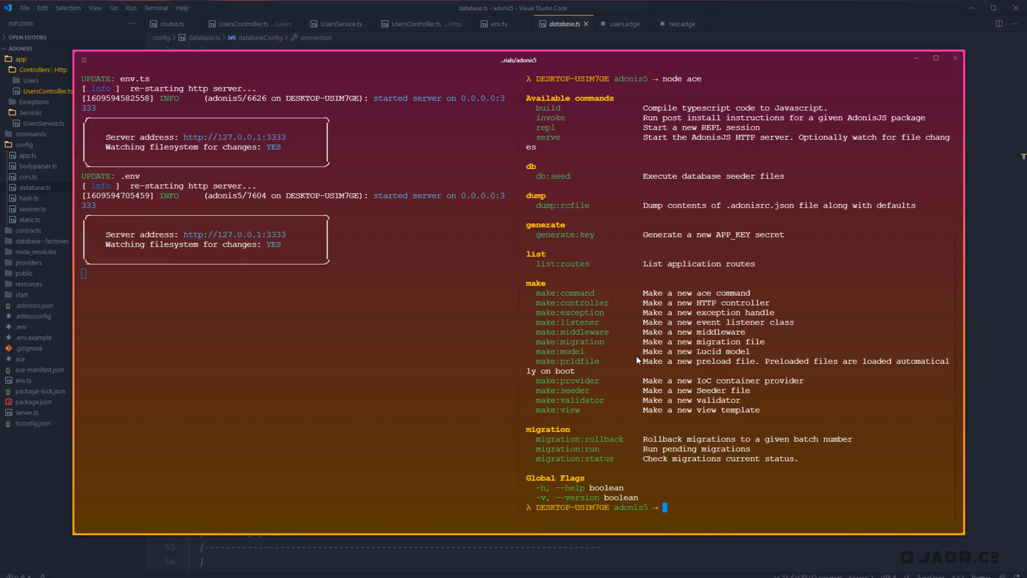
mouse_move(596, 475)
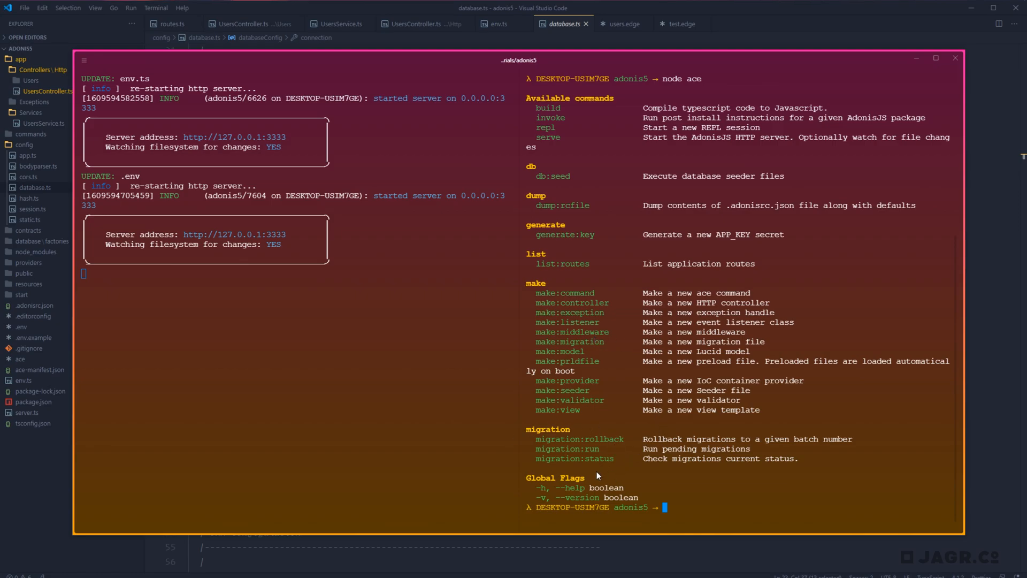
mouse_move(592, 473)
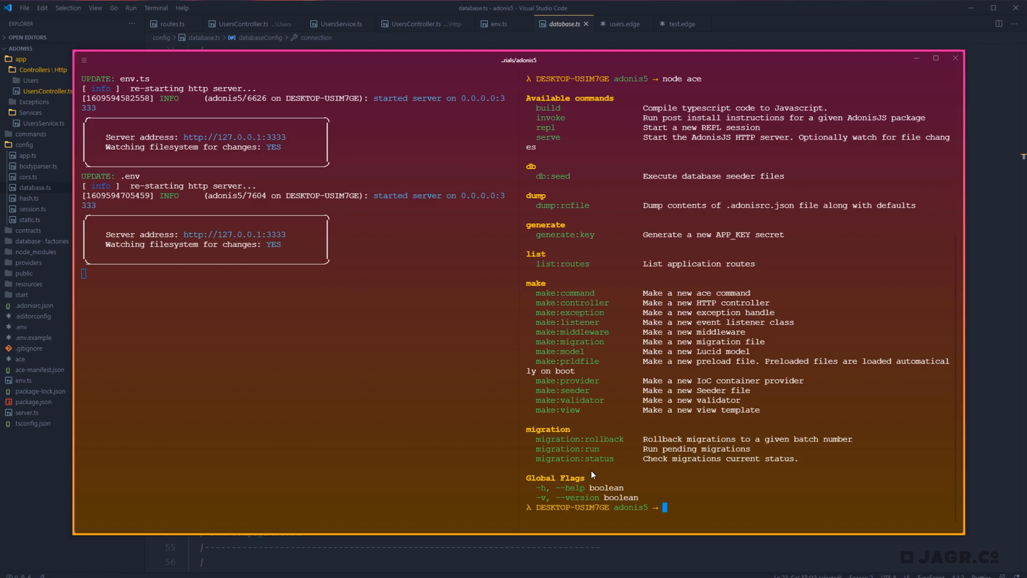
mouse_move(611, 459)
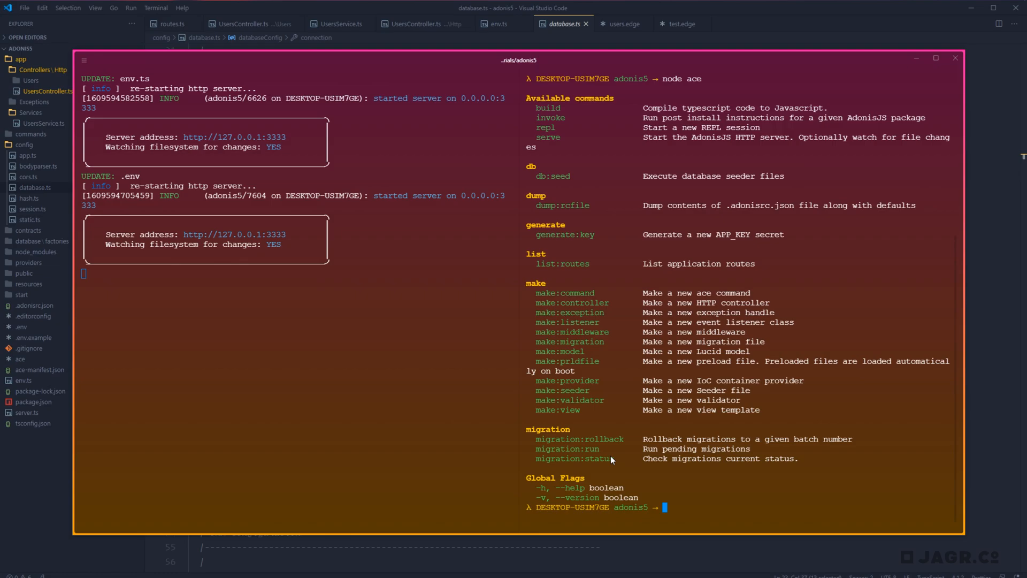
mouse_move(622, 447)
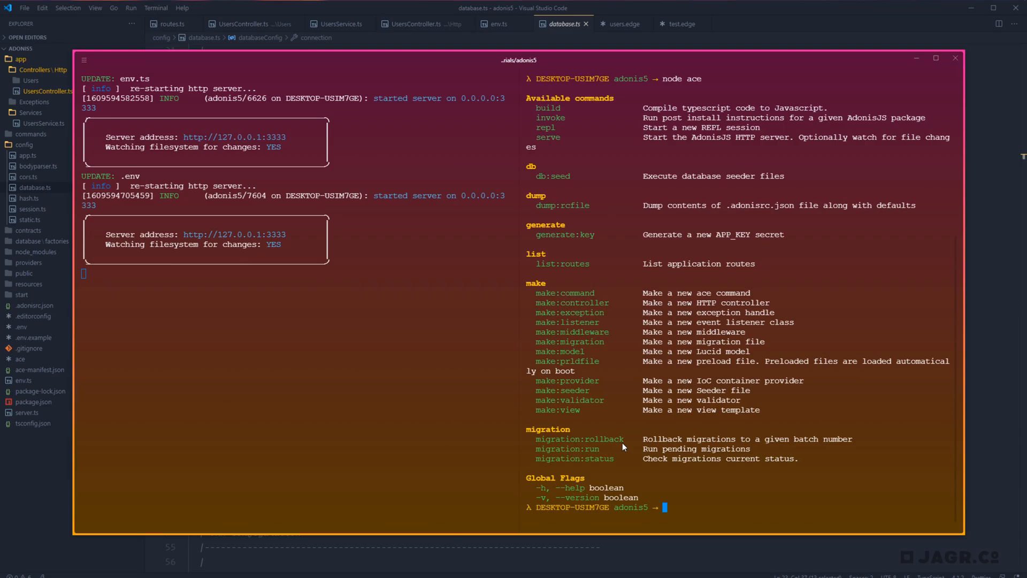
mouse_move(415, 376)
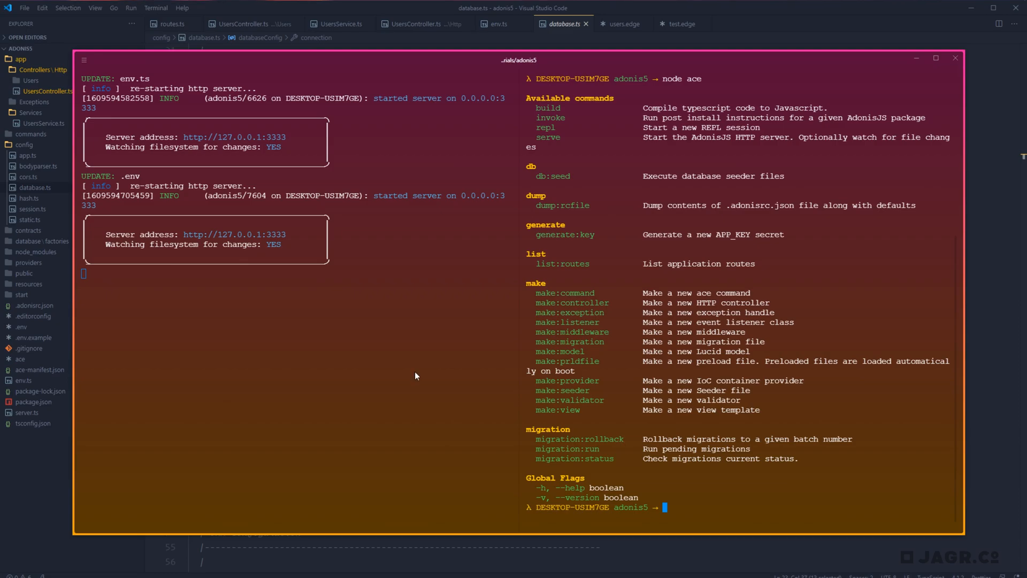